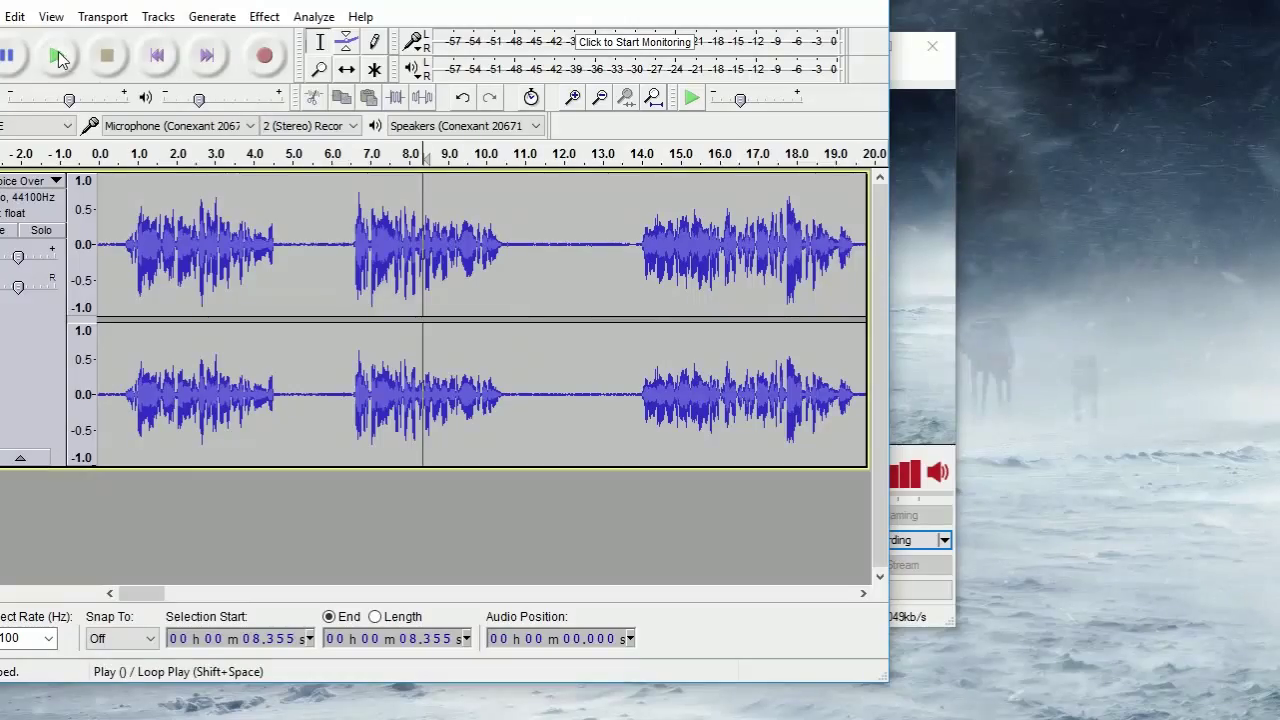
# - Play the voice-over recording briefly and stop the playback
pyautogui.click(52, 56)
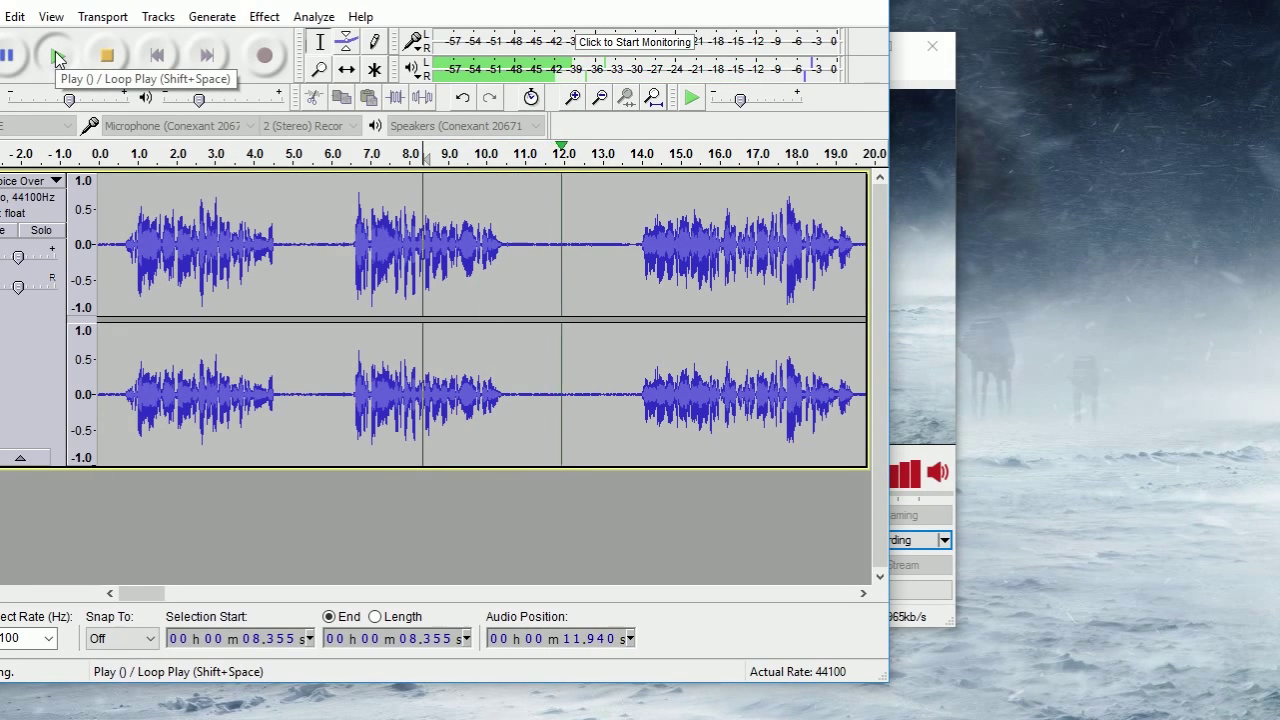
pyautogui.click(52, 56)
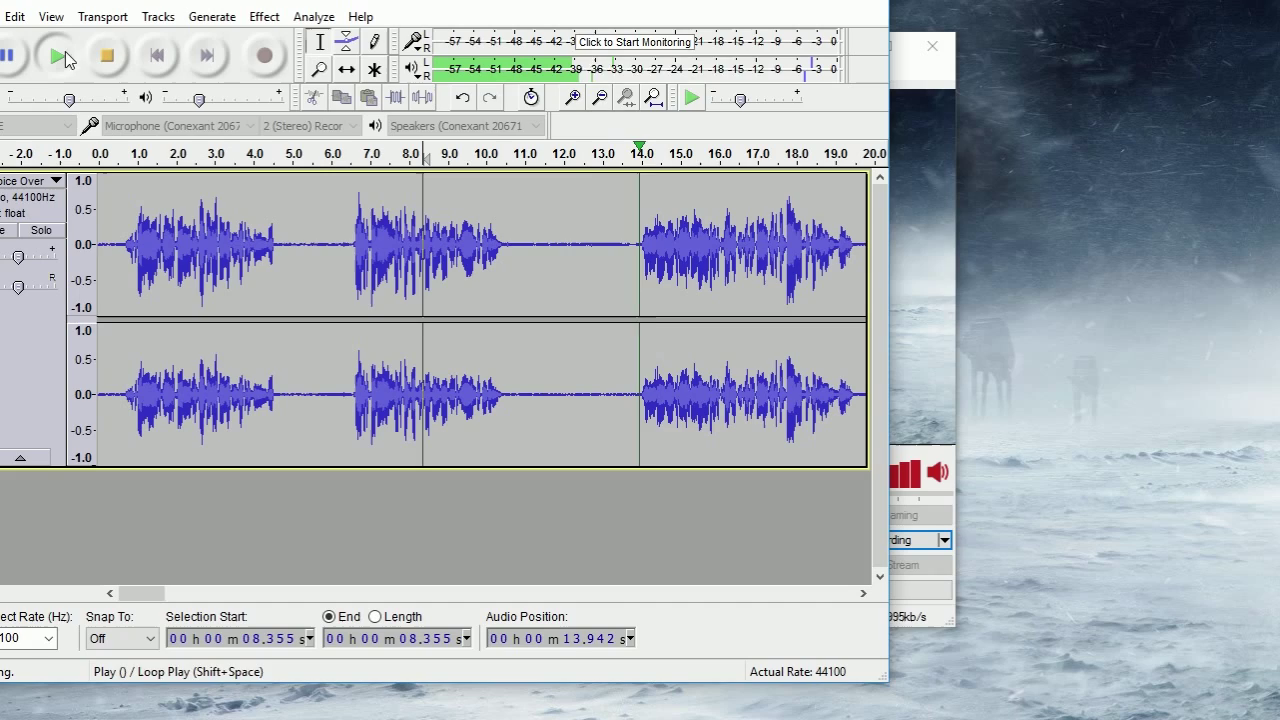
pyautogui.click(932, 46)
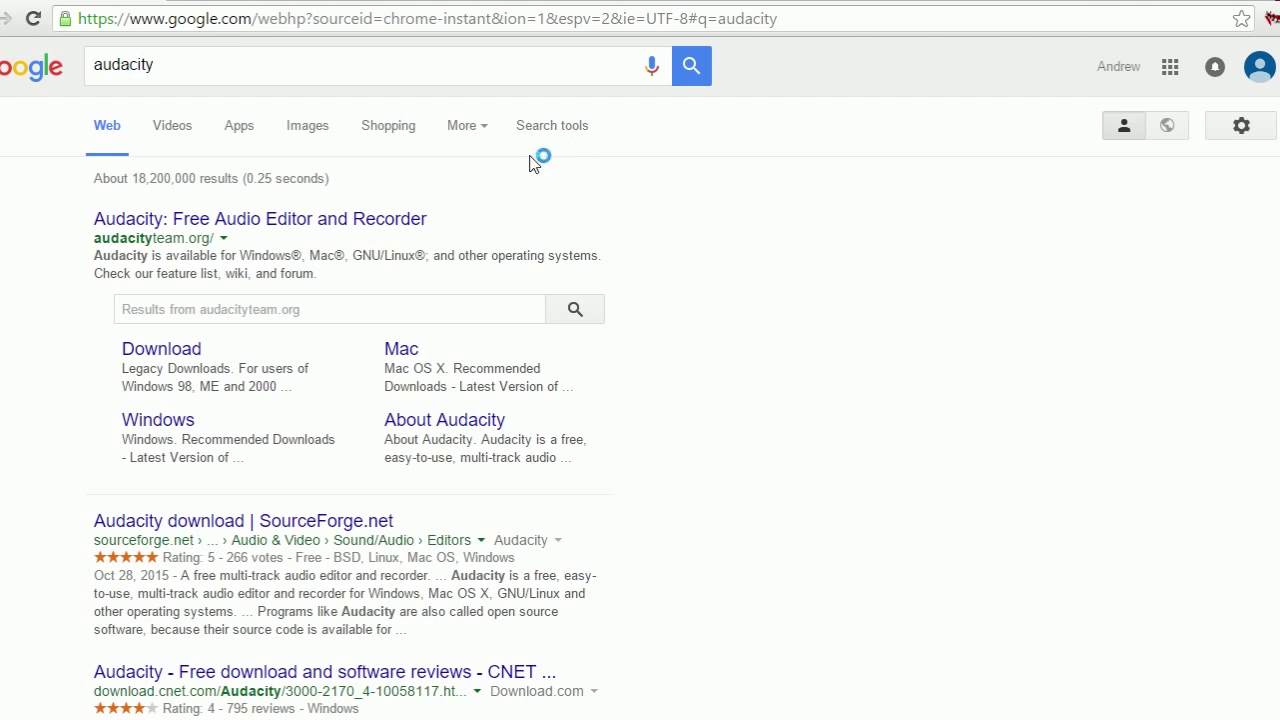
# - Visit audacityteam.org from the search results and go to its Download page
pyautogui.click(260, 218)
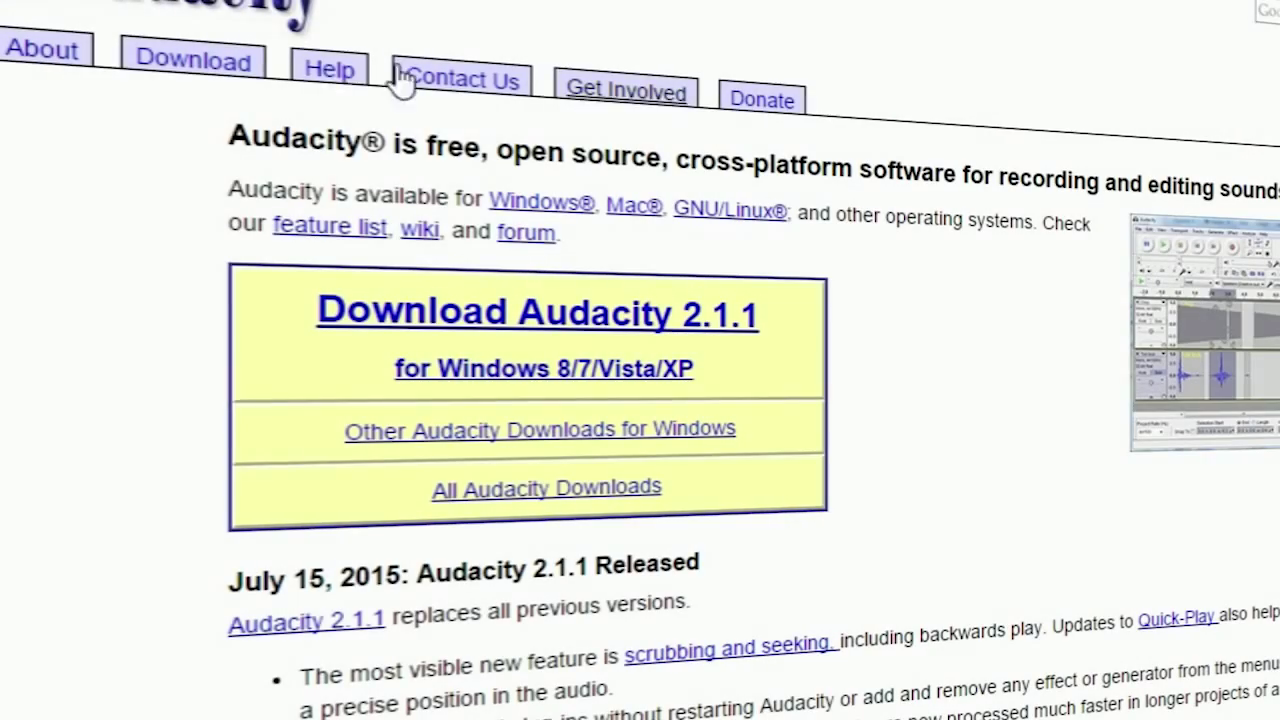
pyautogui.click(192, 60)
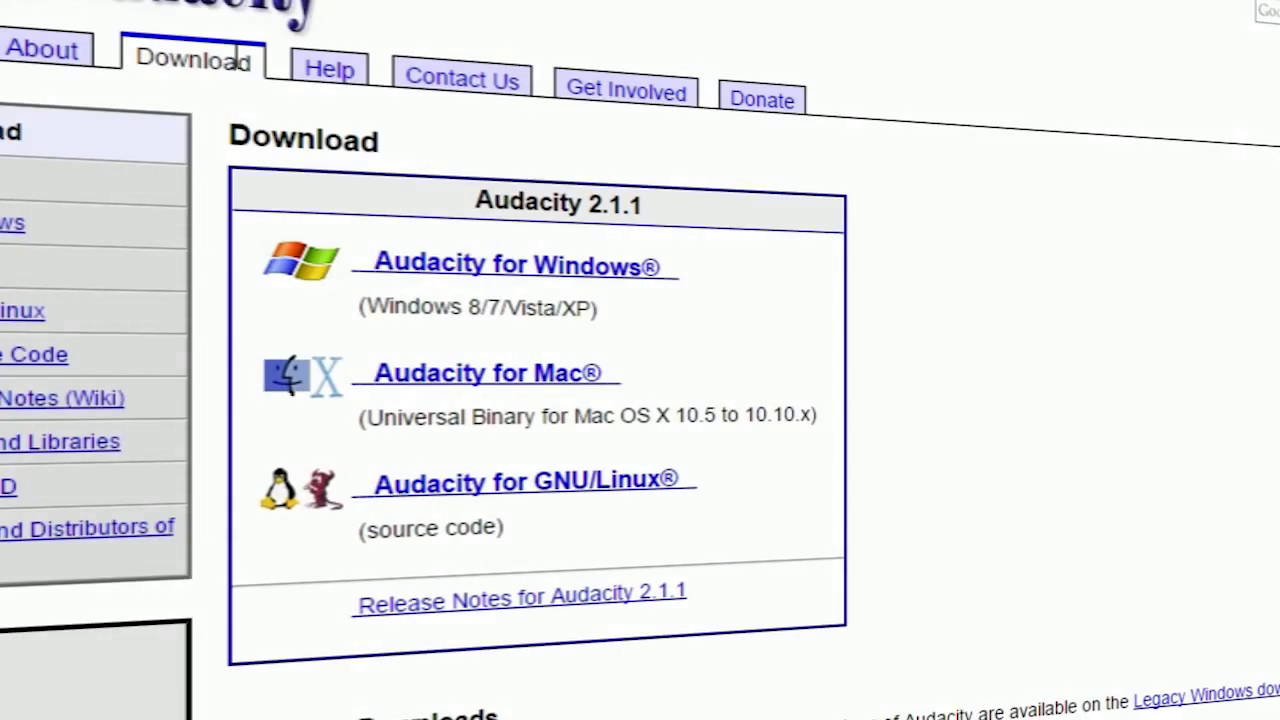
pyautogui.click(520, 264)
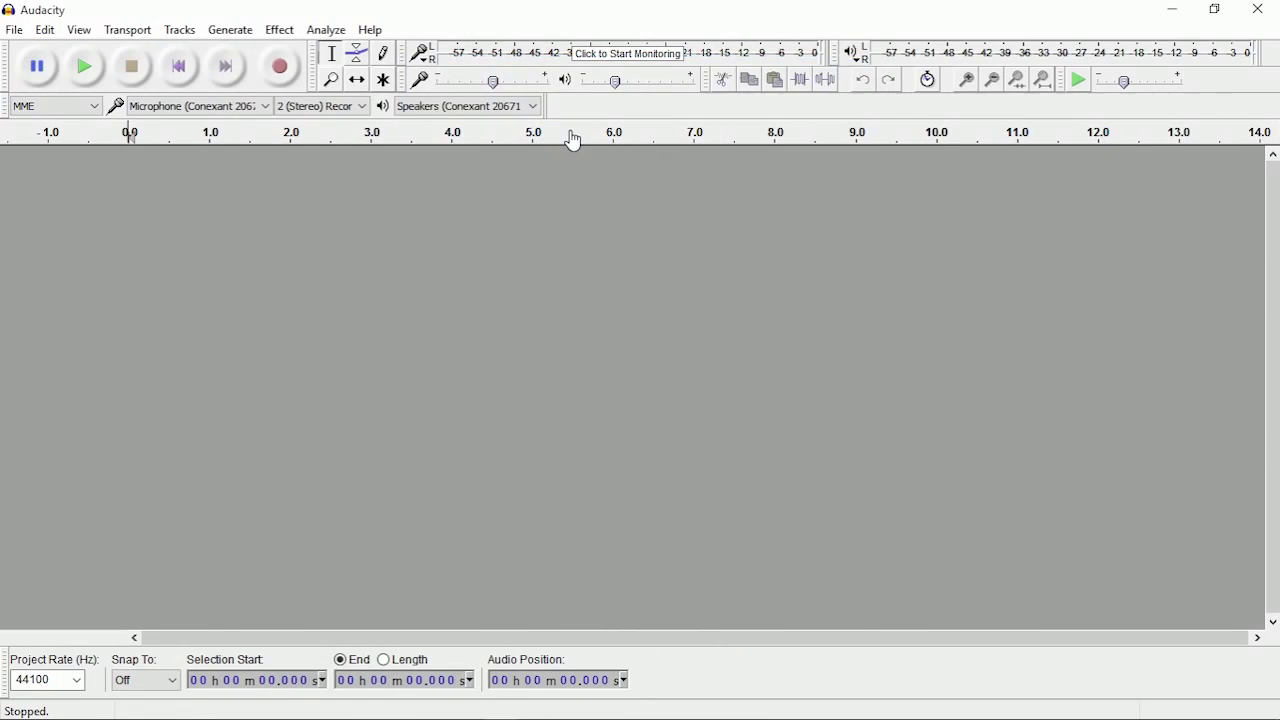
pyautogui.moveTo(1262, 22)
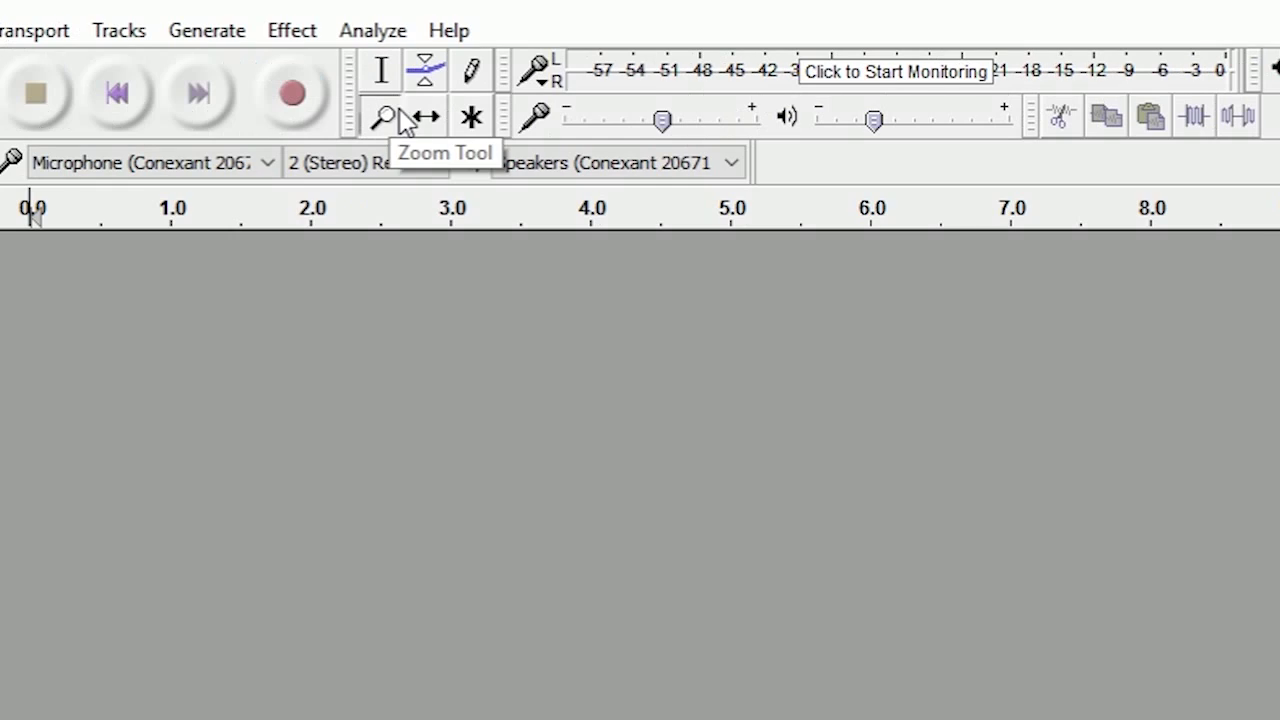
# - Import Voice Over_01.wav into the project as a stereo track via File > Import > Audio
pyautogui.click(16, 34)
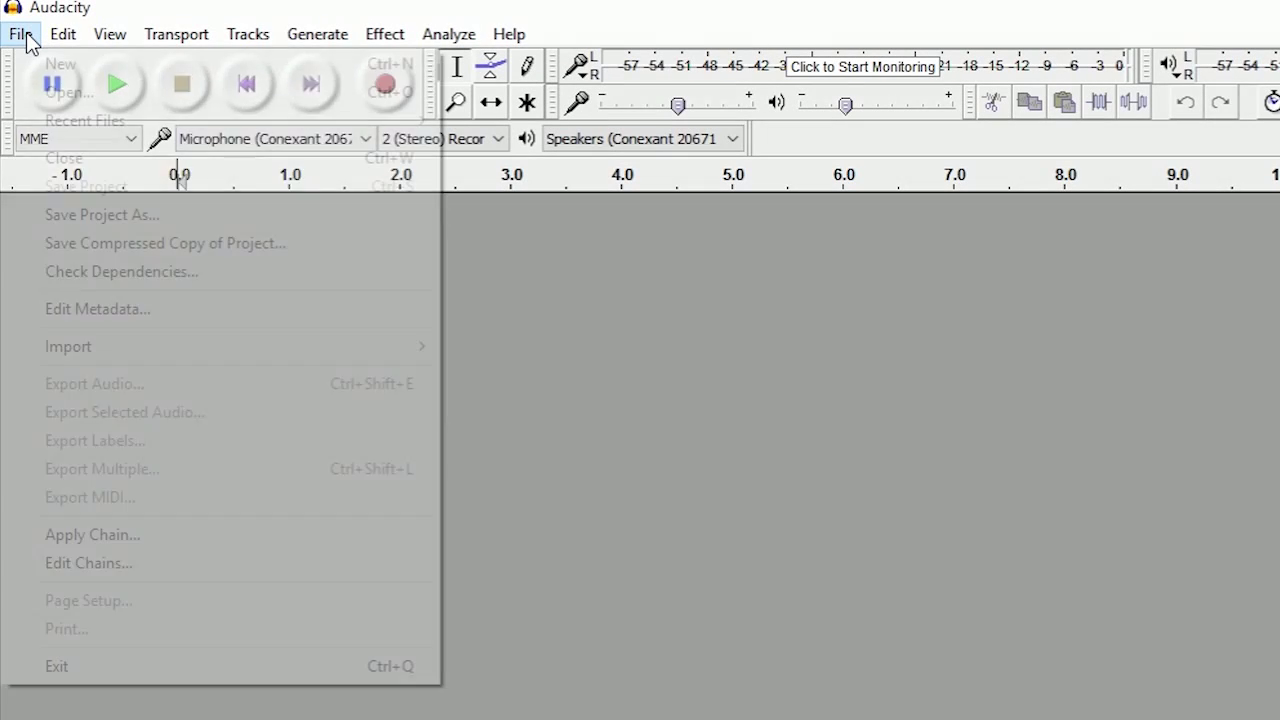
pyautogui.moveTo(68, 346)
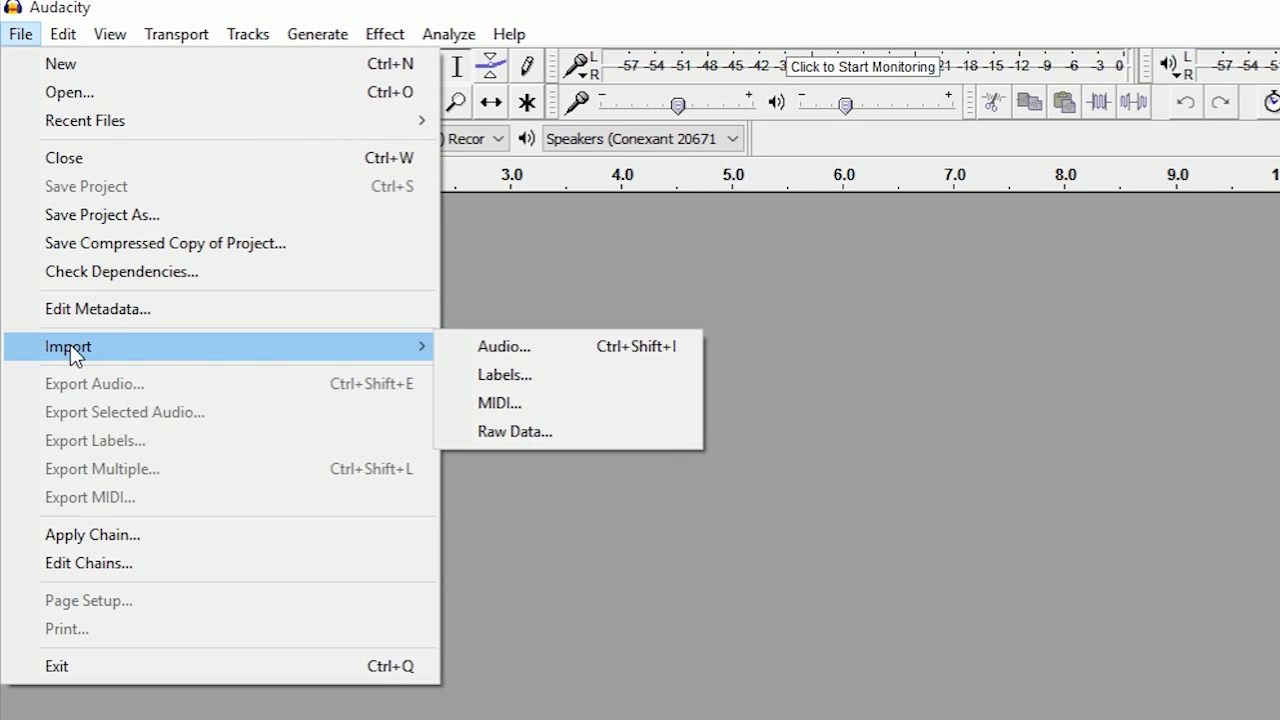
pyautogui.click(504, 346)
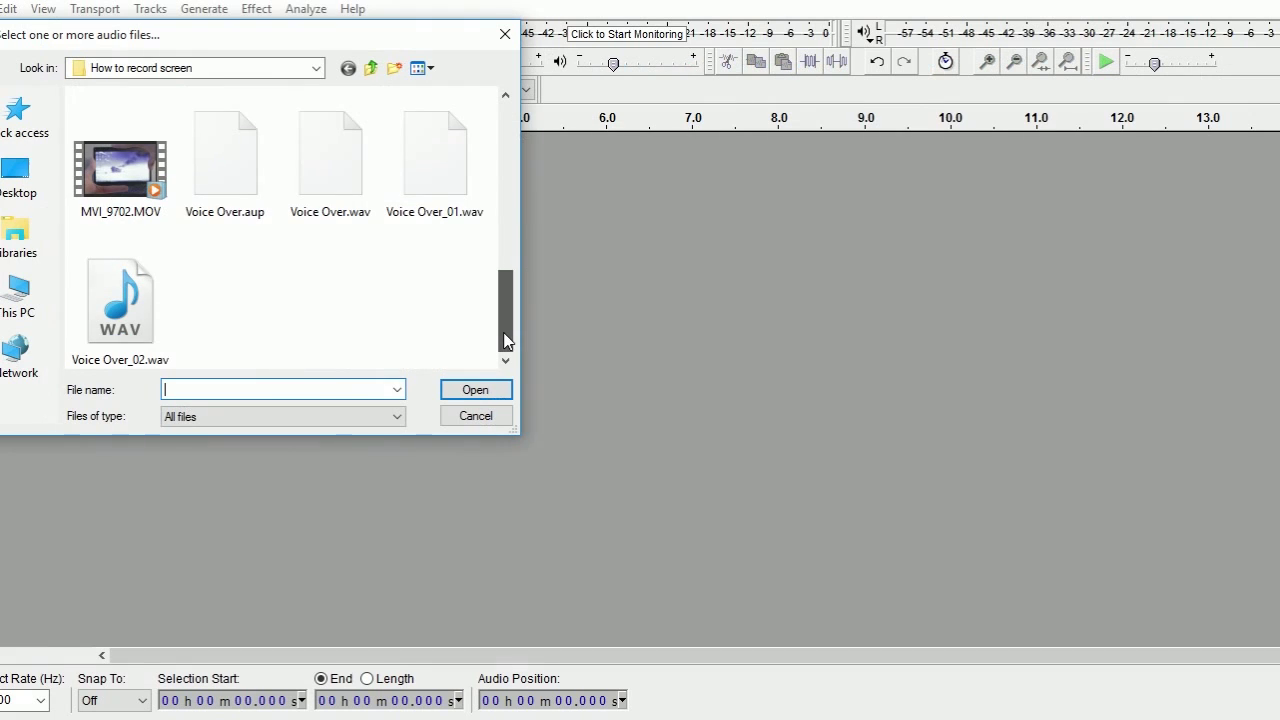
pyautogui.click(436, 156)
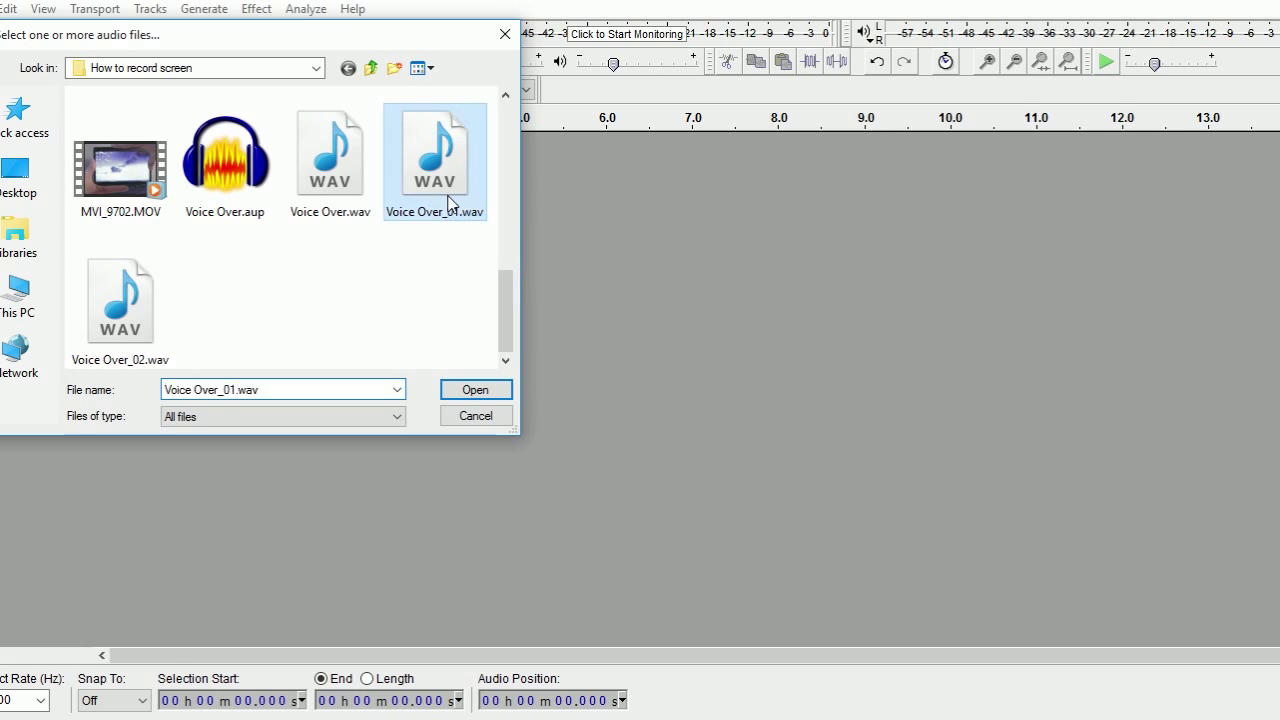
pyautogui.click(476, 388)
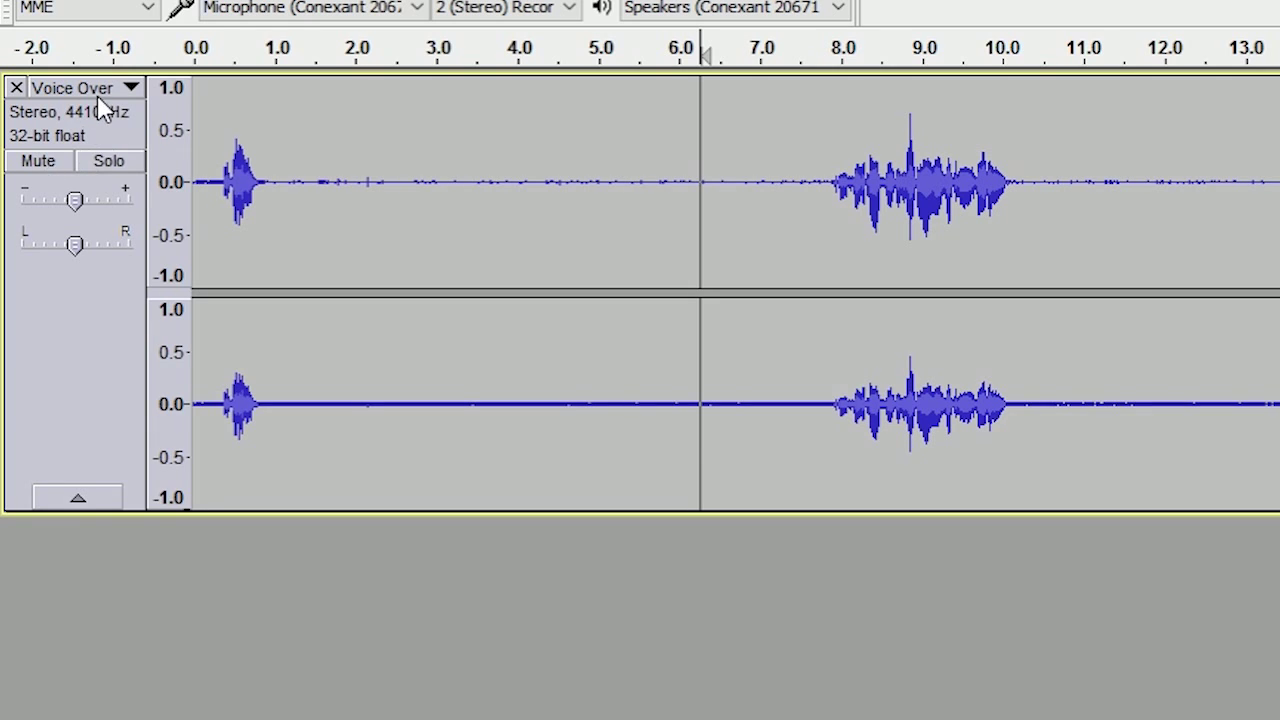
# - Select the quiet stretch before the speech, audition it, then reselect 0.986–7.868 s of hiss
pyautogui.click(124, 88)
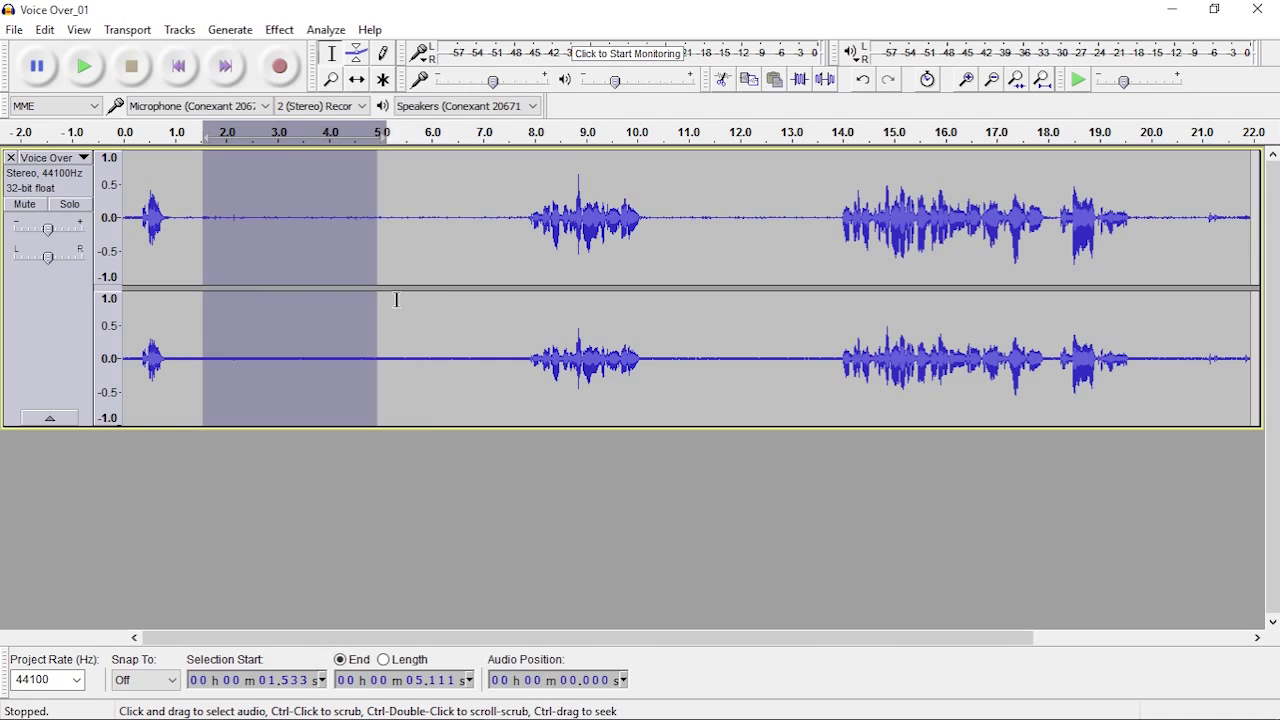
pyautogui.moveTo(378, 218); pyautogui.dragTo(474, 218)
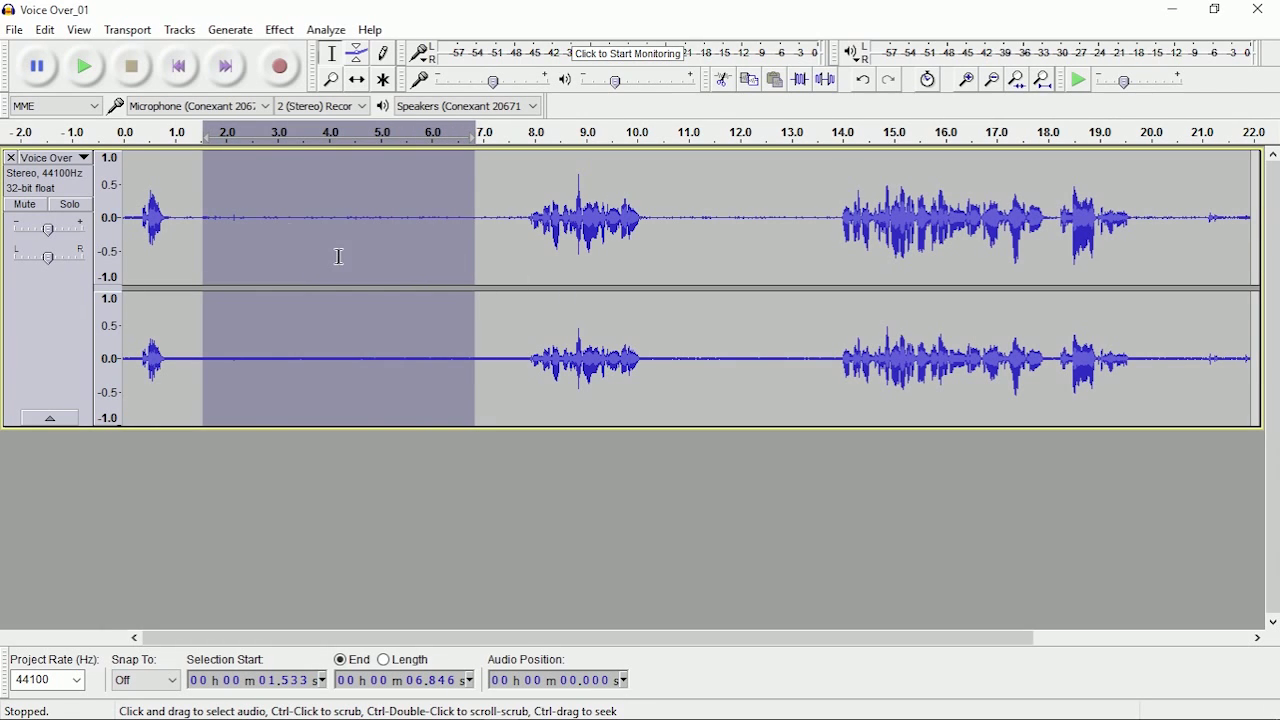
pyautogui.click(84, 68)
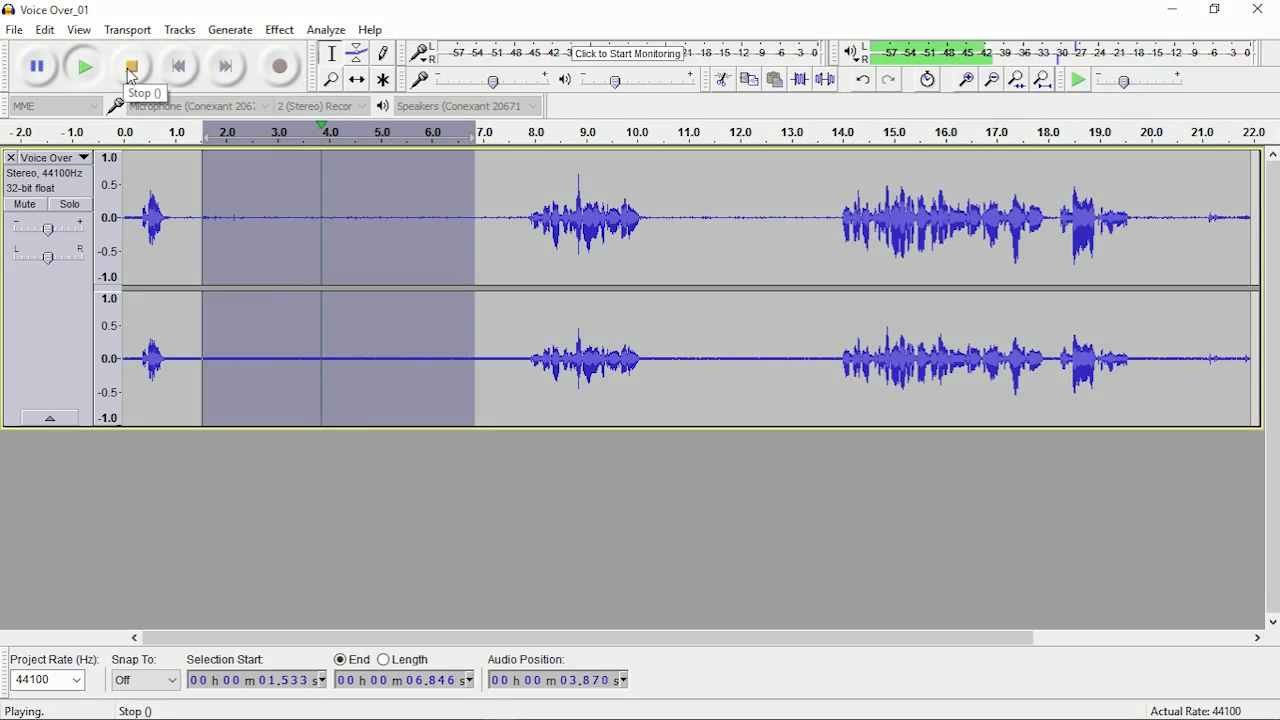
pyautogui.click(128, 68)
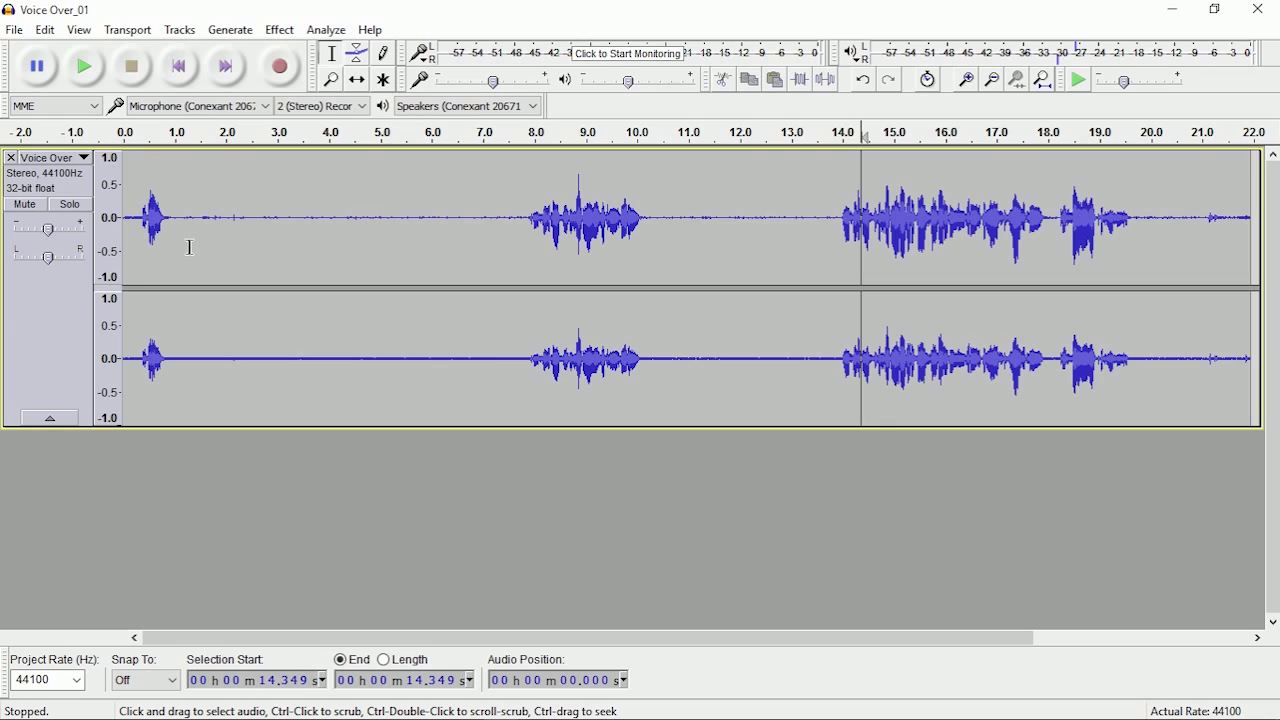
pyautogui.moveTo(180, 216); pyautogui.dragTo(292, 216)
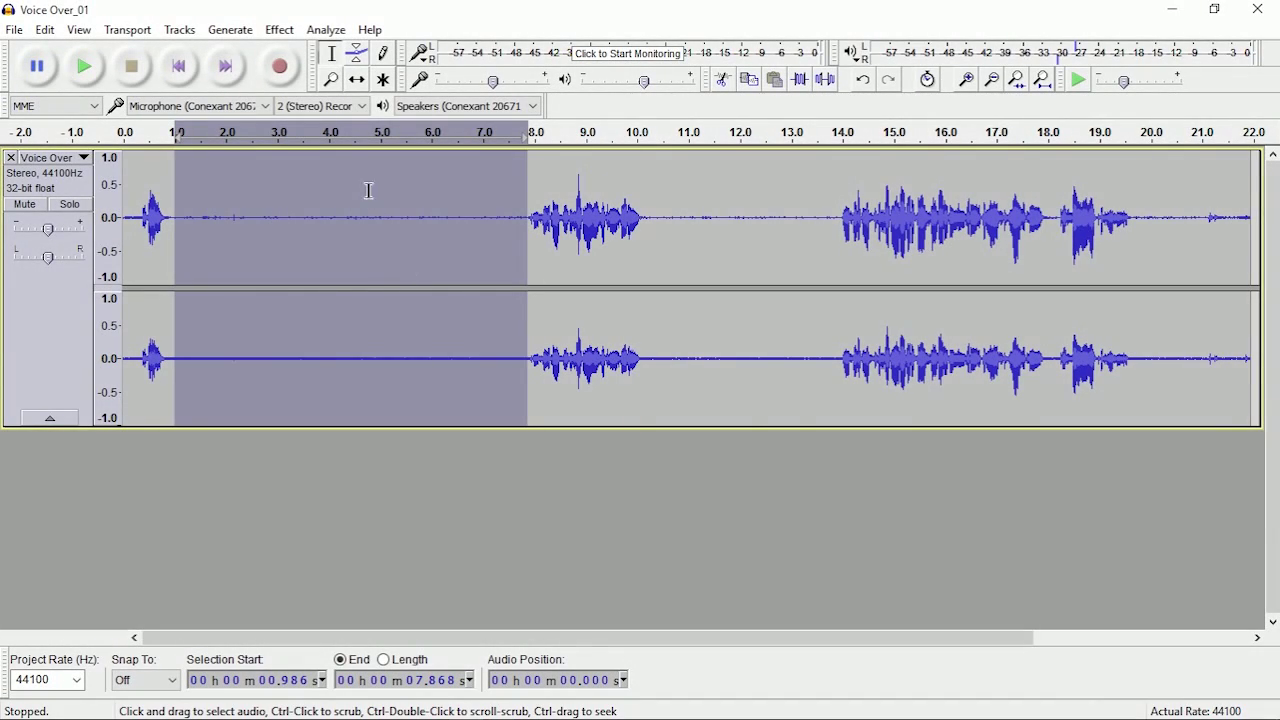
# - Capture the selected hiss as the noise profile in Effect > Noise Reduction
pyautogui.click(278, 30)
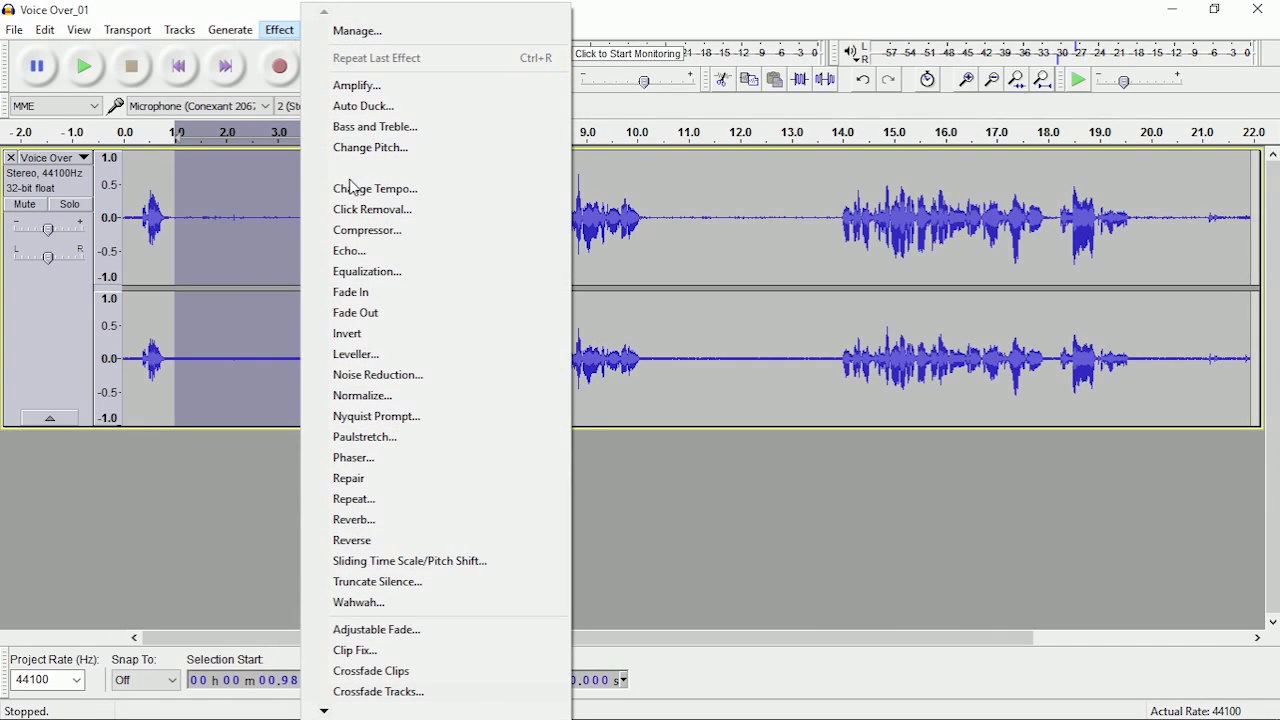
pyautogui.moveTo(388, 380)
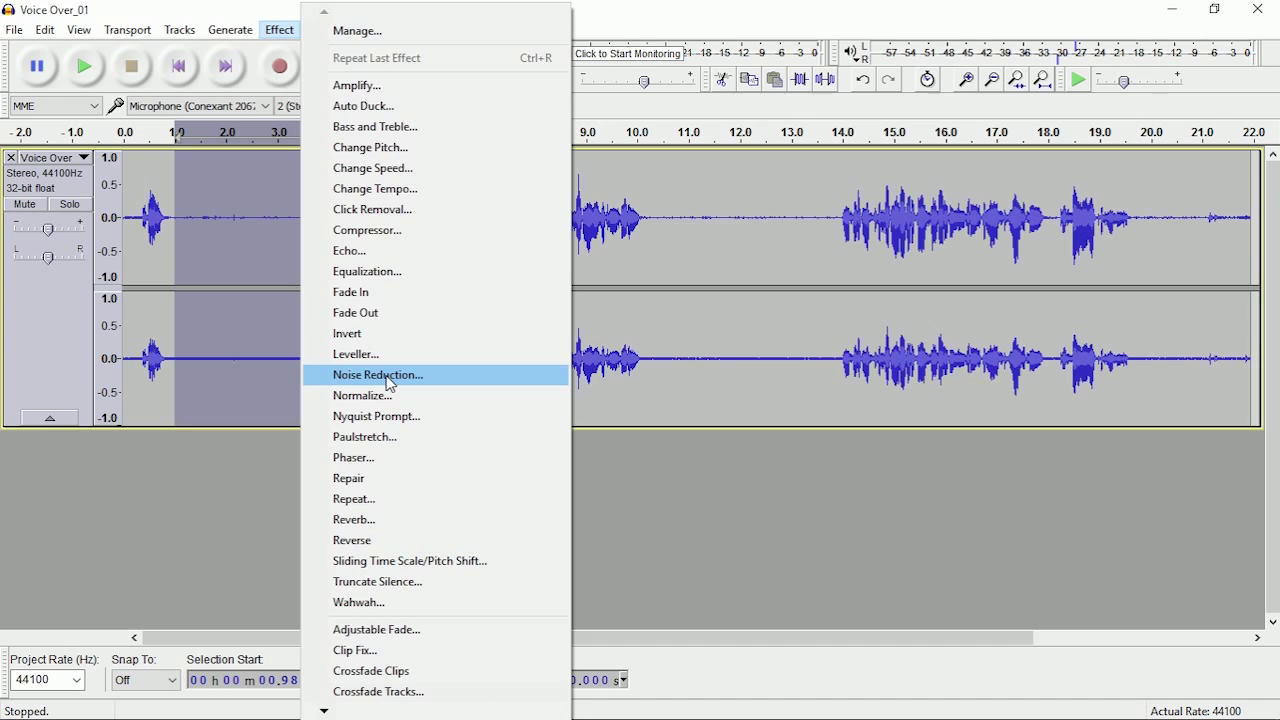
pyautogui.click(378, 374)
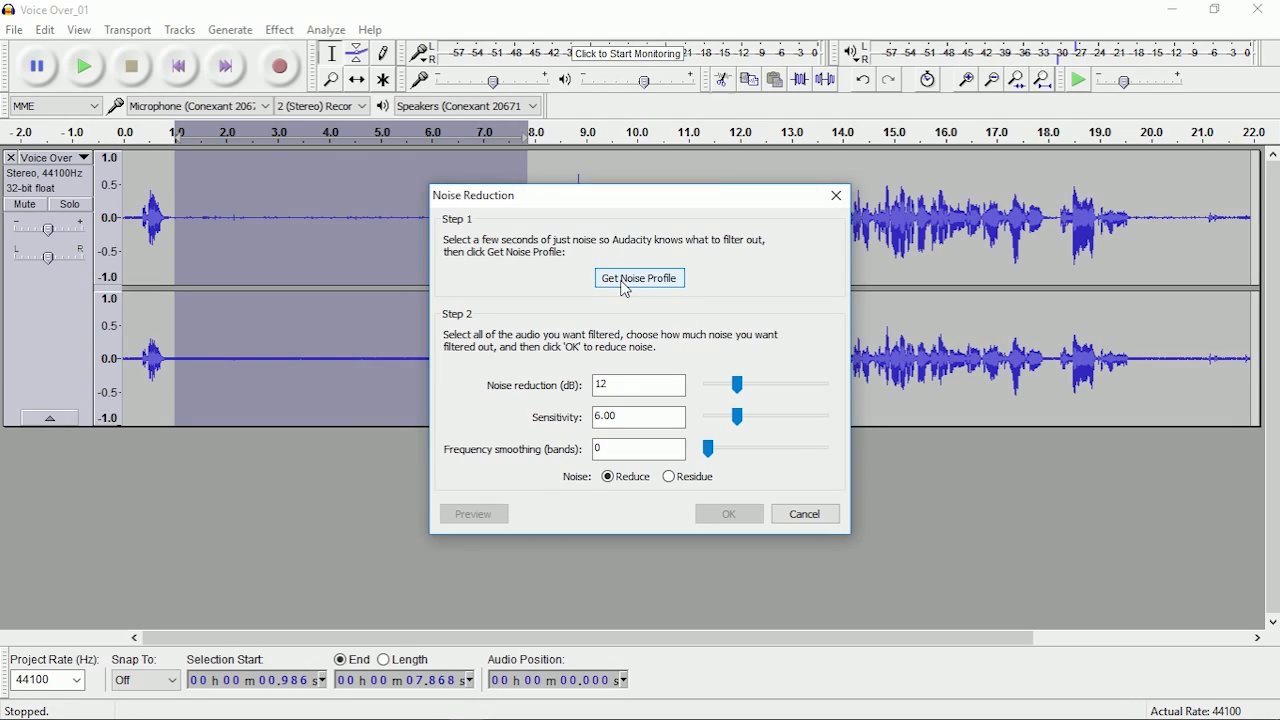
pyautogui.click(640, 276)
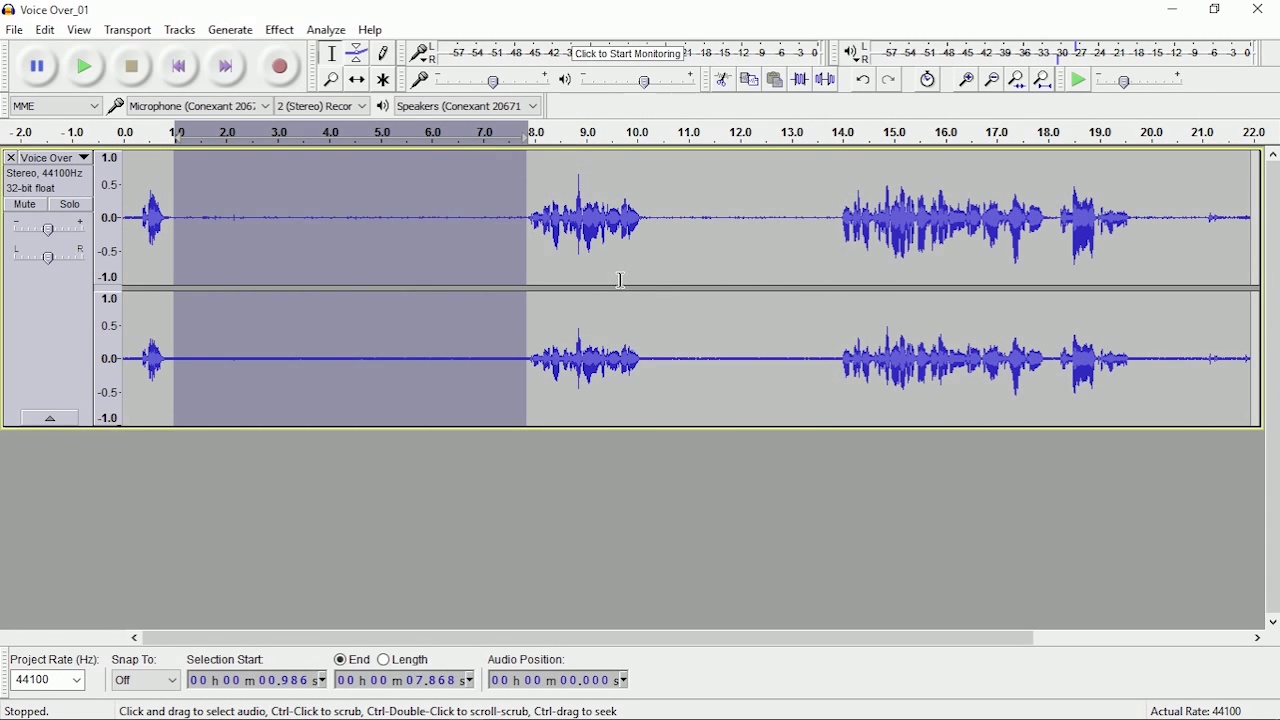
pyautogui.moveTo(354, 268)
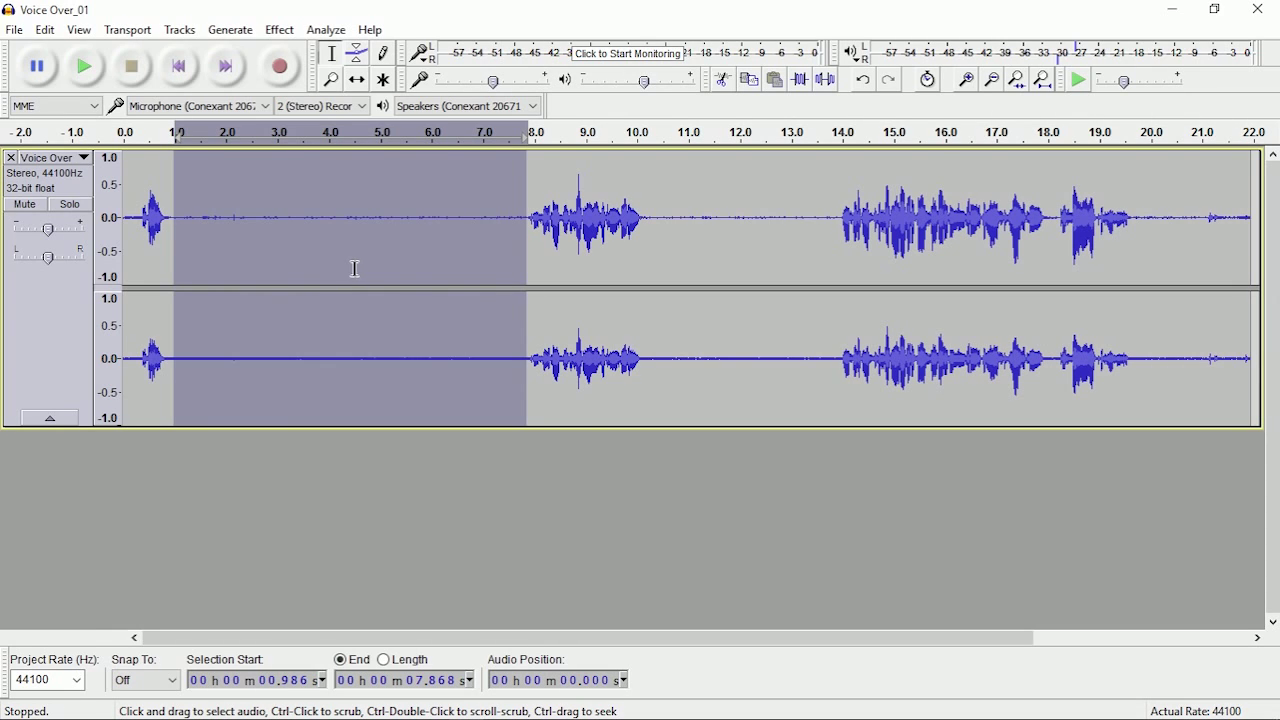
pyautogui.moveTo(184, 264)
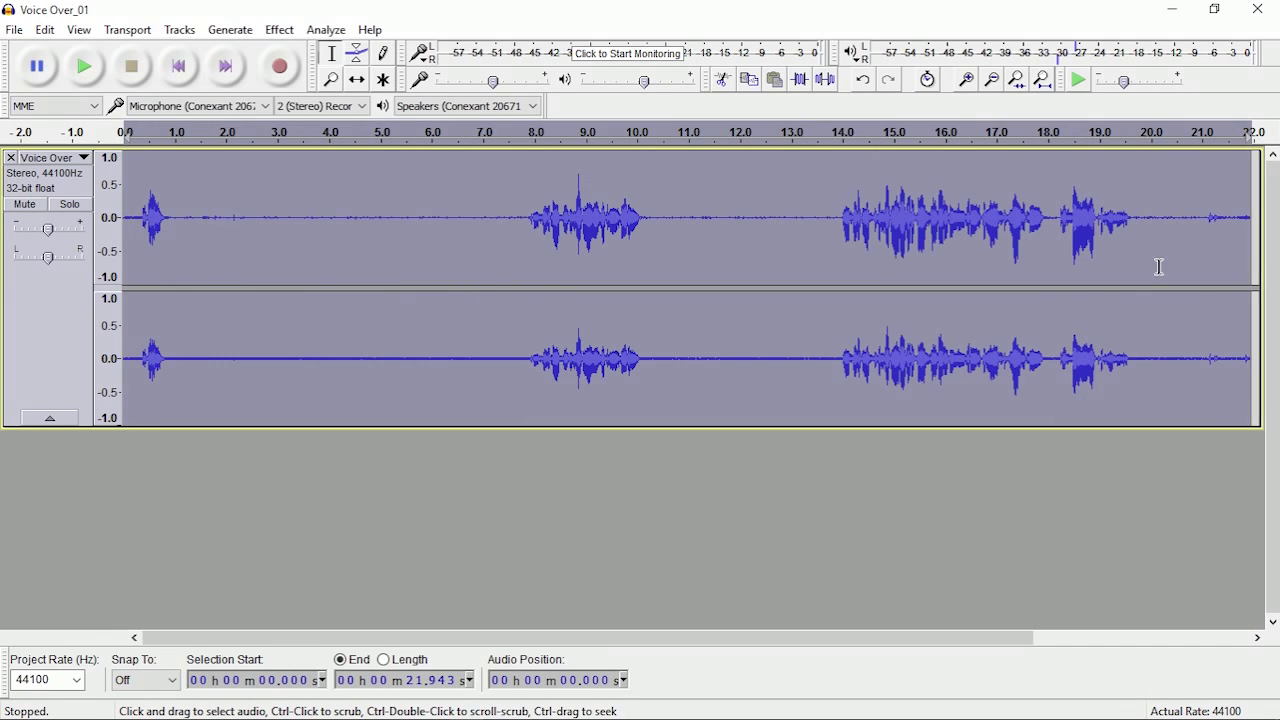
# - Confirm the Noise Reduction settings with OK, then select the hiss-only stretch from about 1 to 4.4 s
pyautogui.click(278, 30)
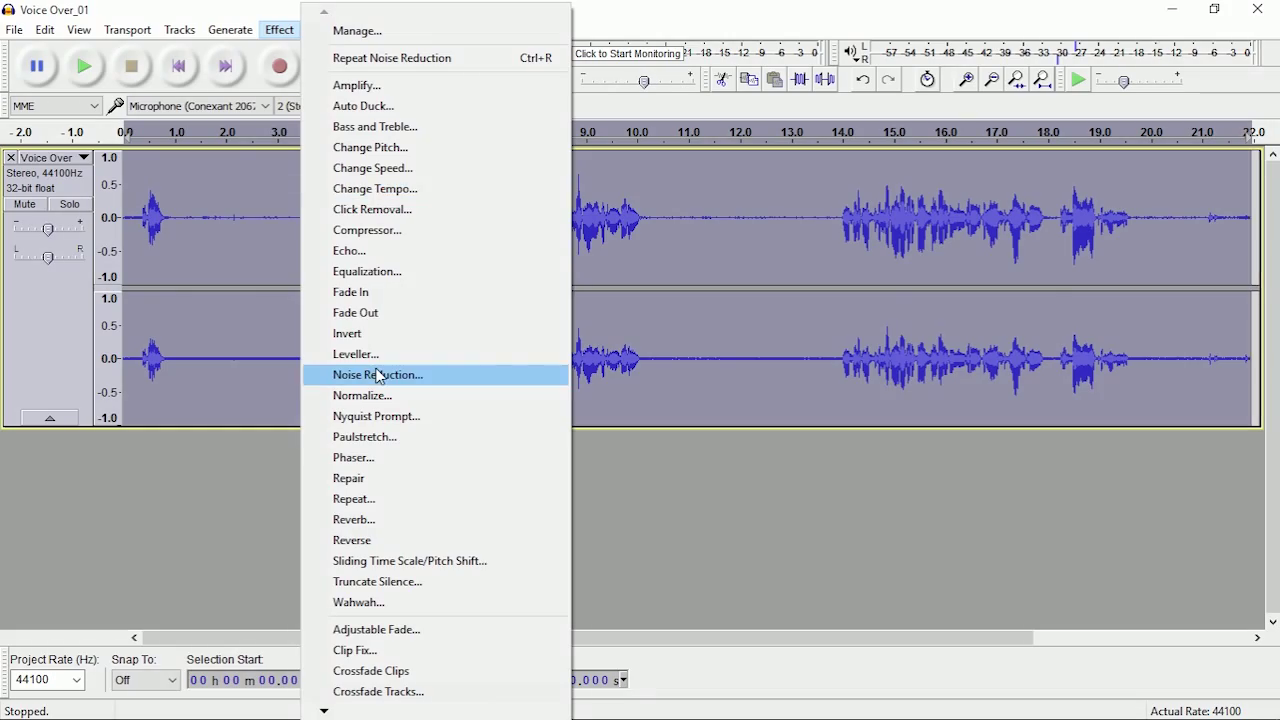
pyautogui.click(376, 374)
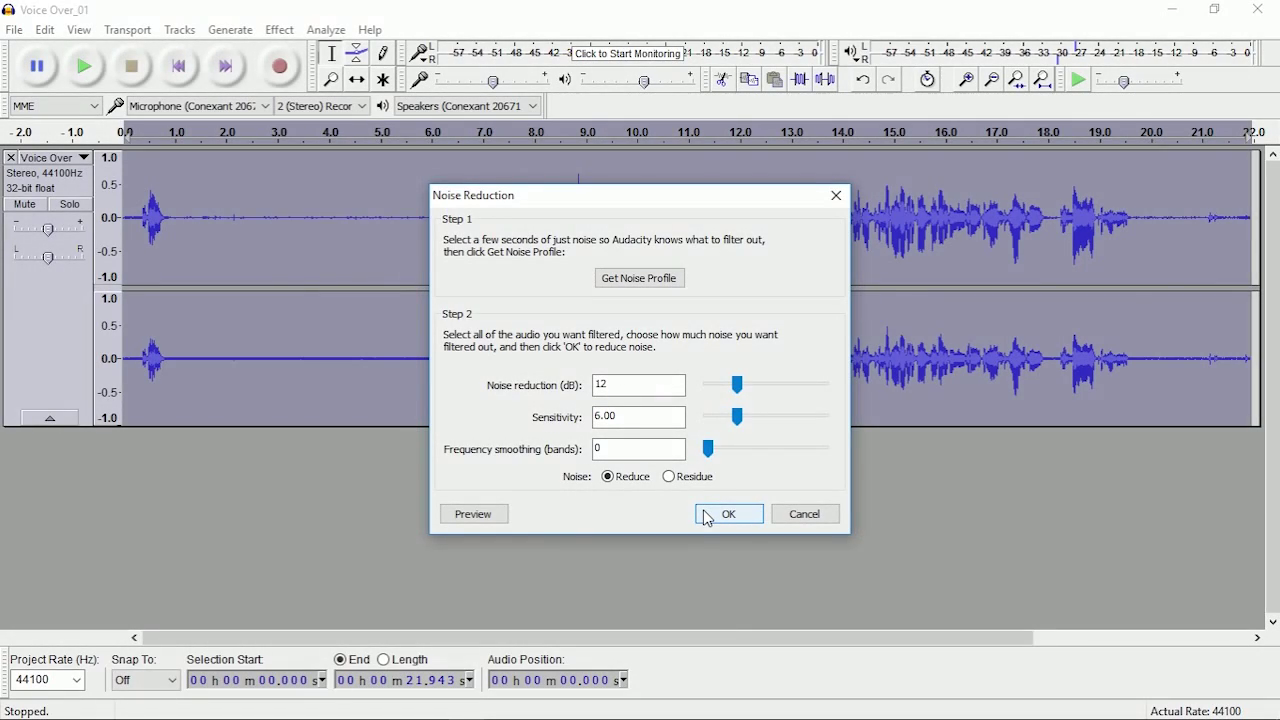
pyautogui.click(728, 512)
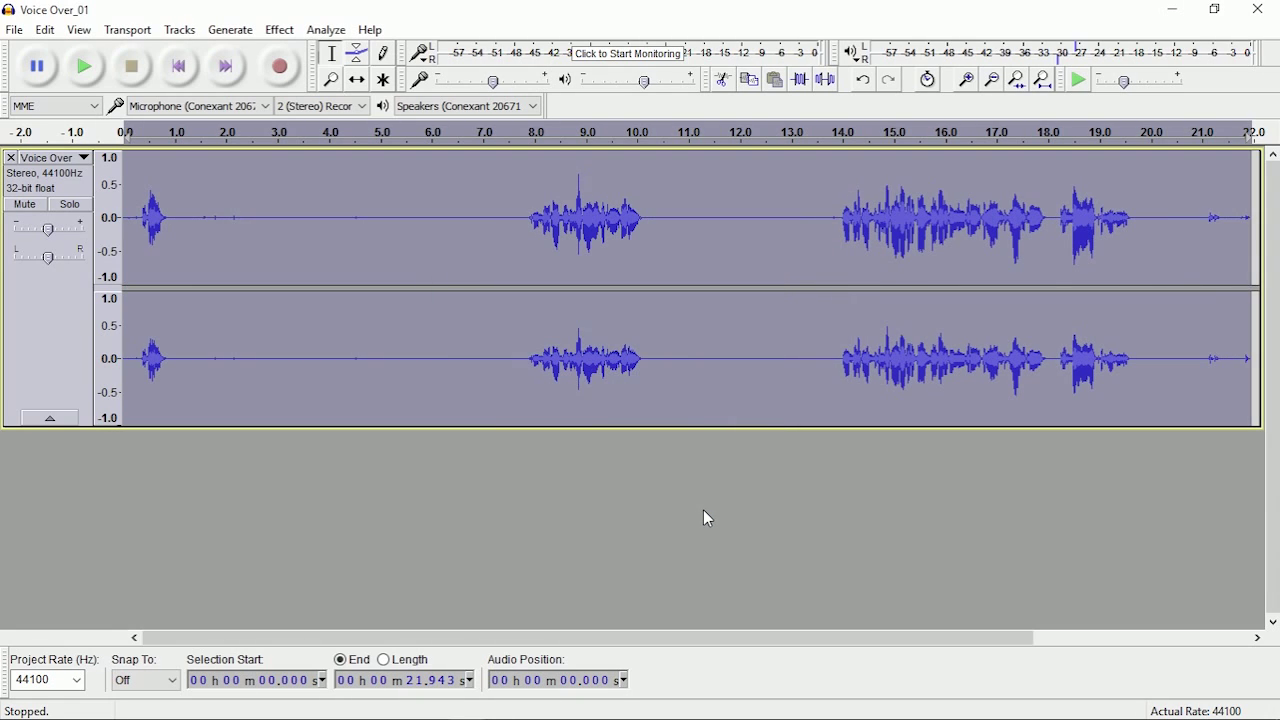
pyautogui.moveTo(356, 252)
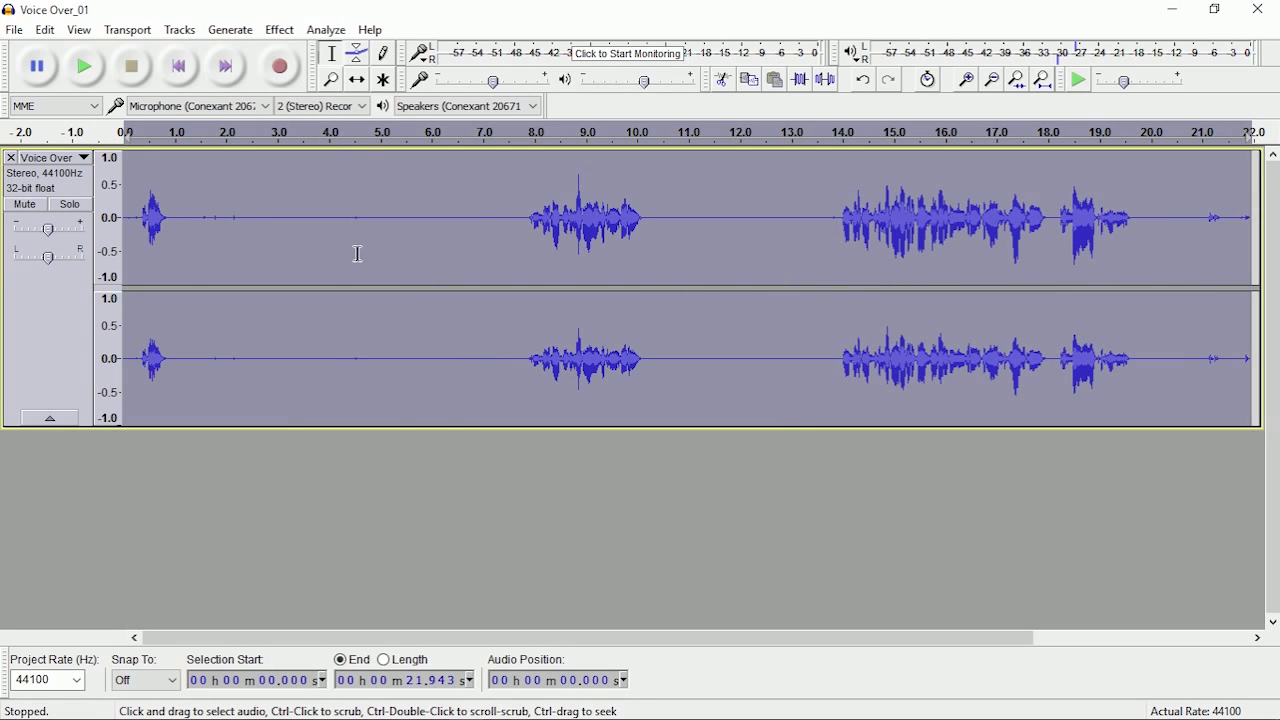
pyautogui.moveTo(176, 218); pyautogui.dragTo(220, 218)
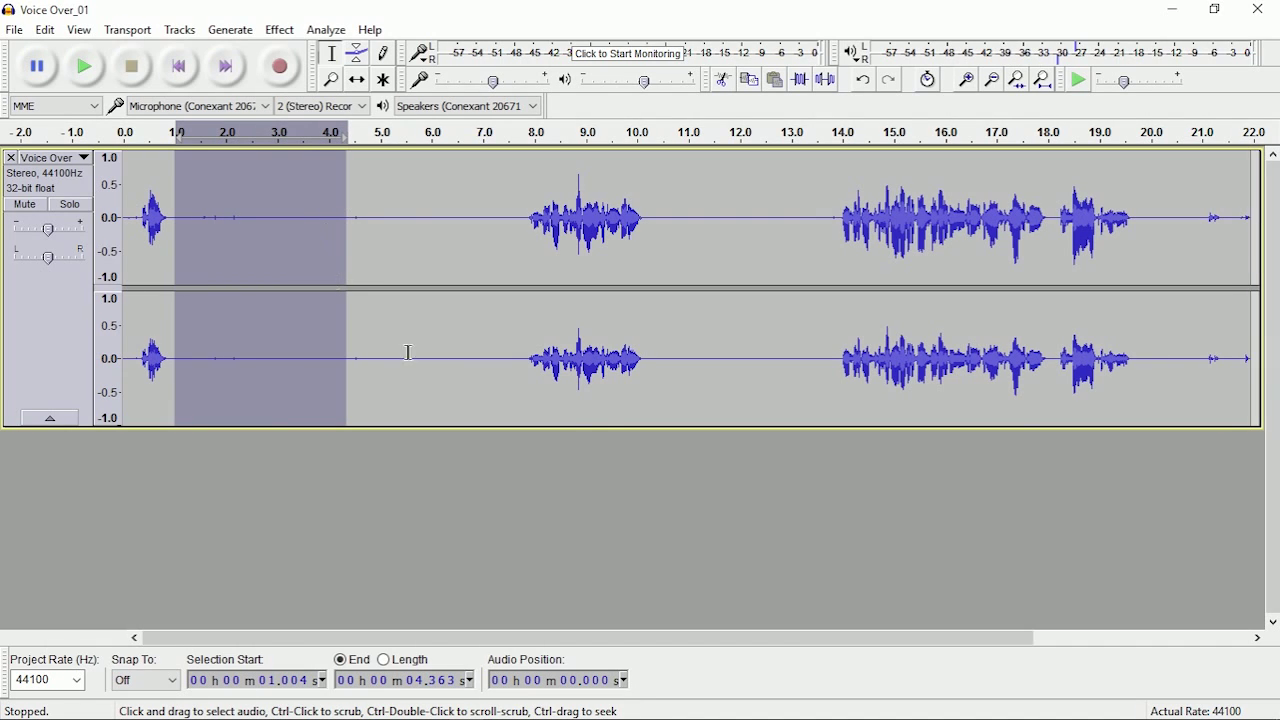
# - Extend the hiss selection to about 8.4 s and take it as the Noise Reduction profile
pyautogui.click(84, 68)
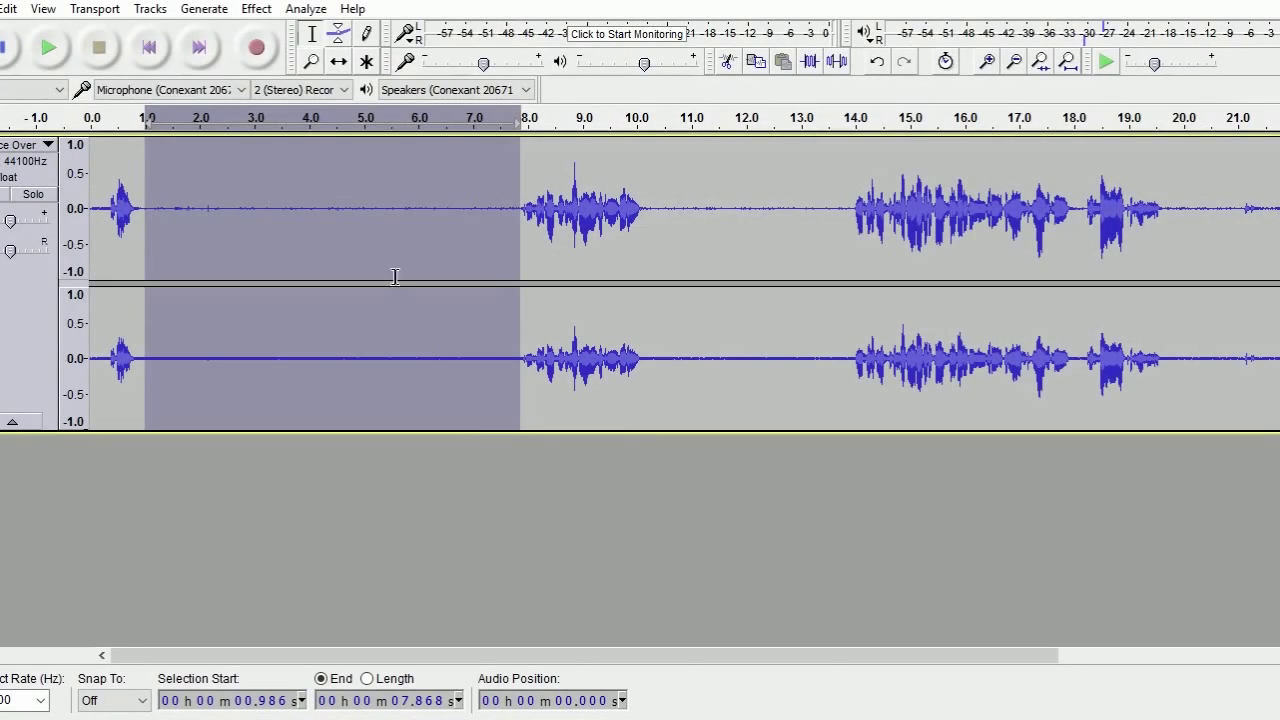
pyautogui.moveTo(258, 46)
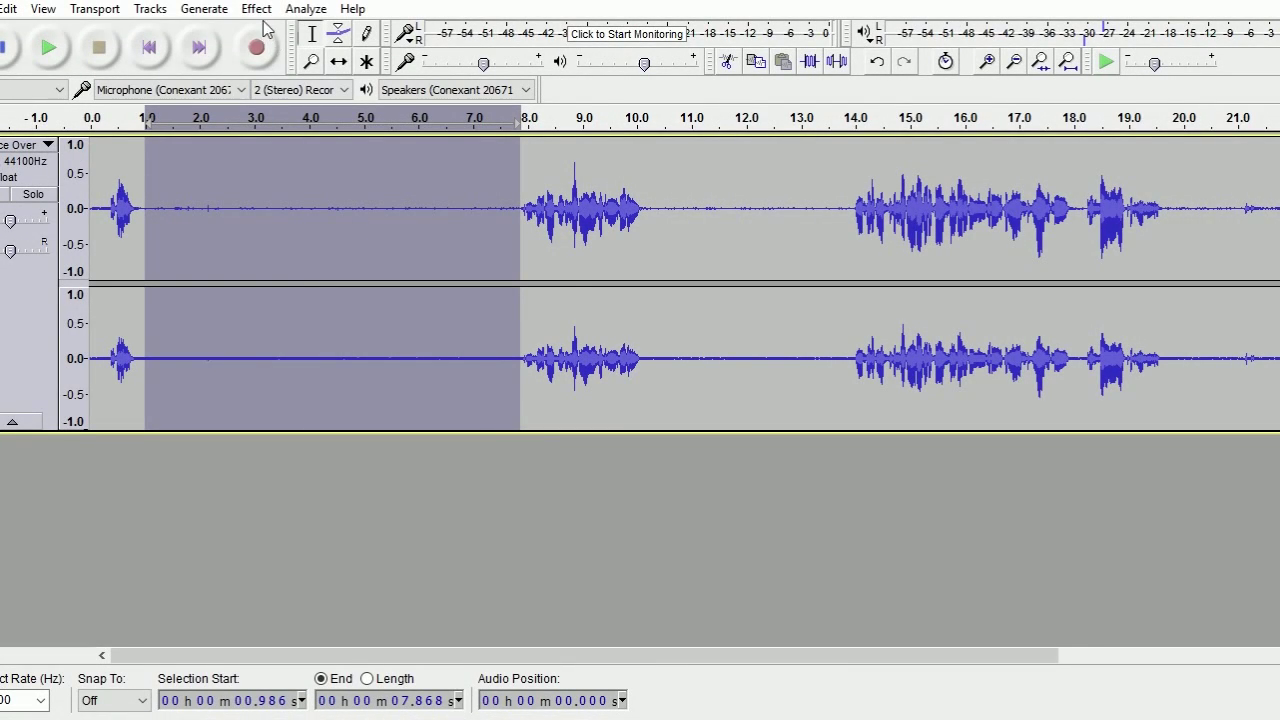
pyautogui.click(256, 8)
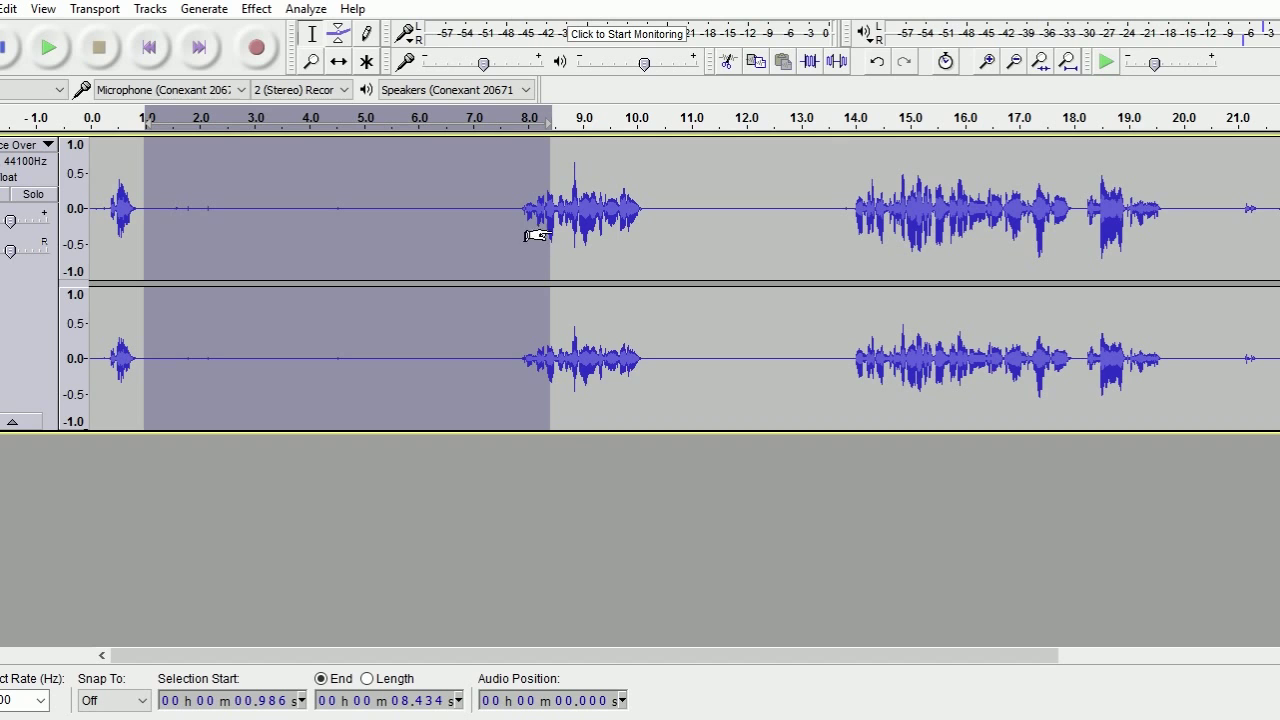
pyautogui.click(256, 8)
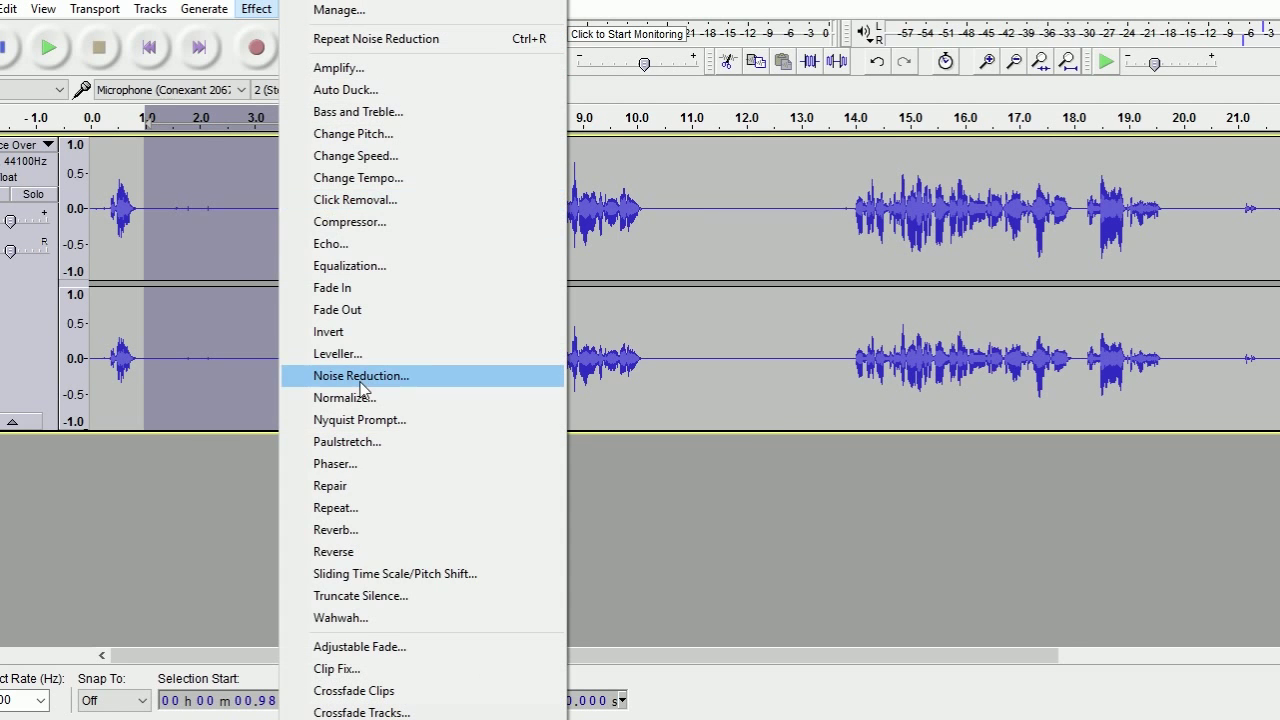
pyautogui.click(362, 376)
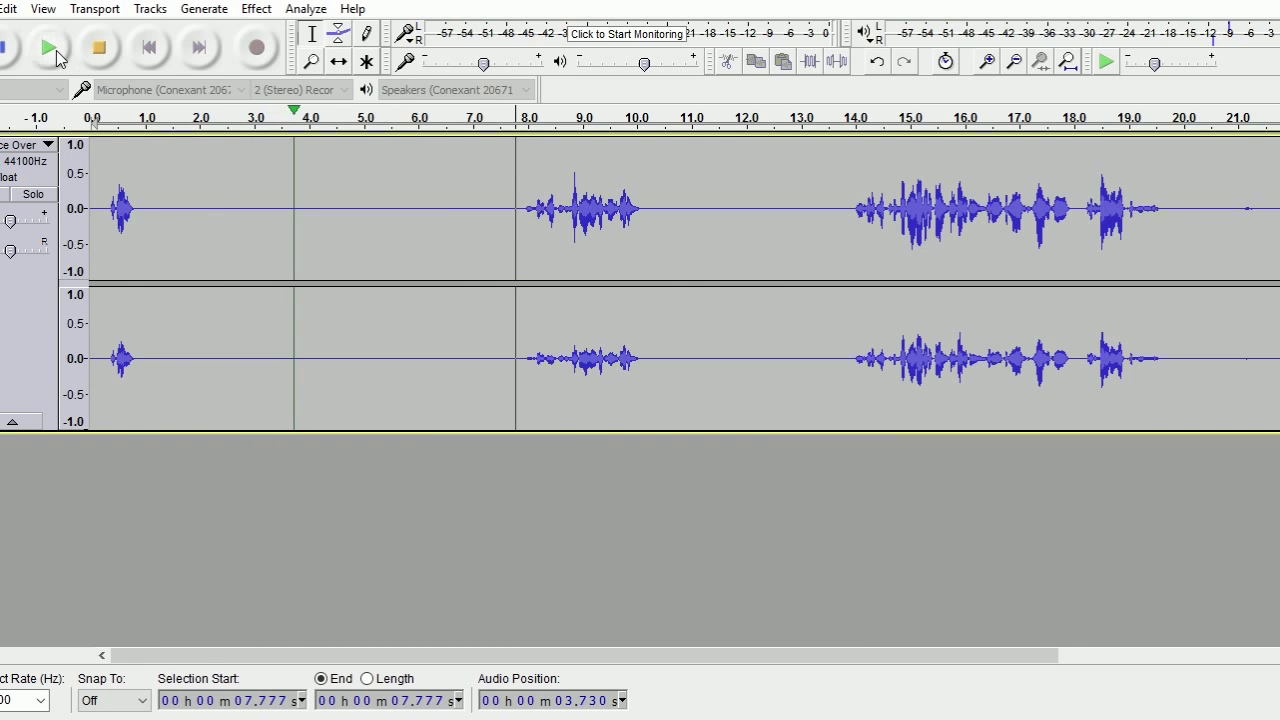
# - Play the track back to hear the noise-reduced result, then stop
pyautogui.click(48, 48)
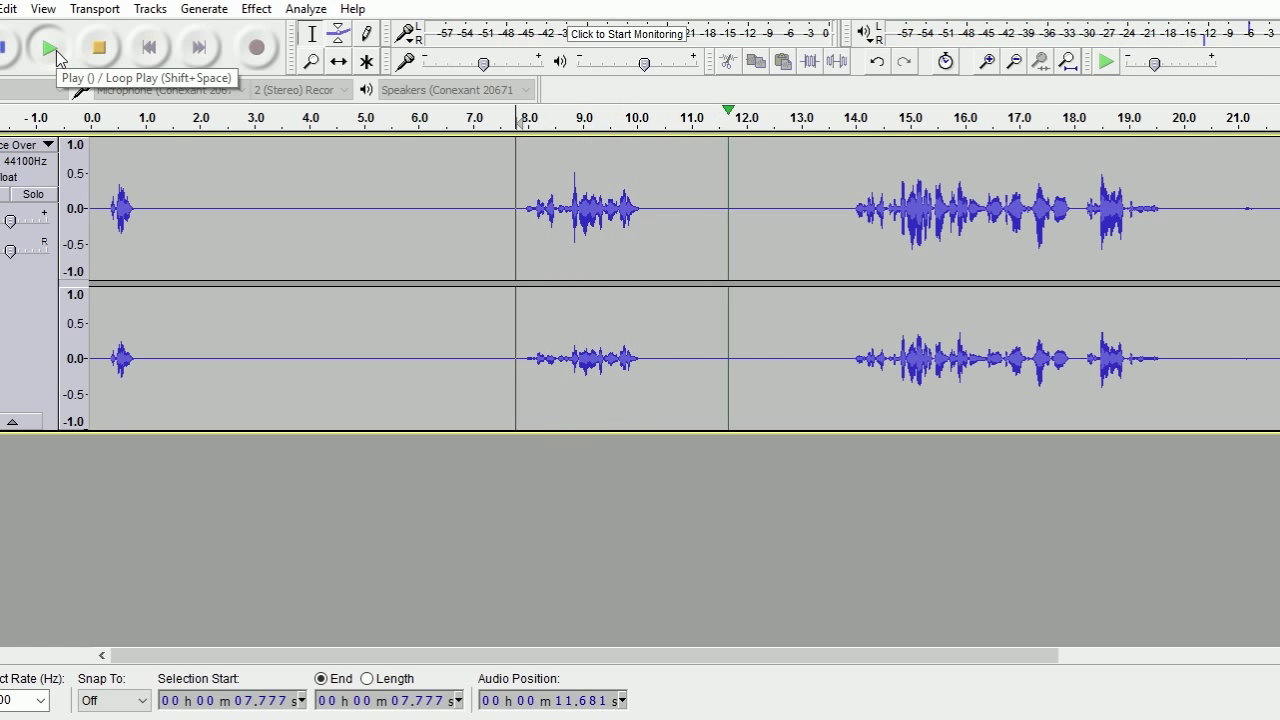
pyautogui.click(48, 44)
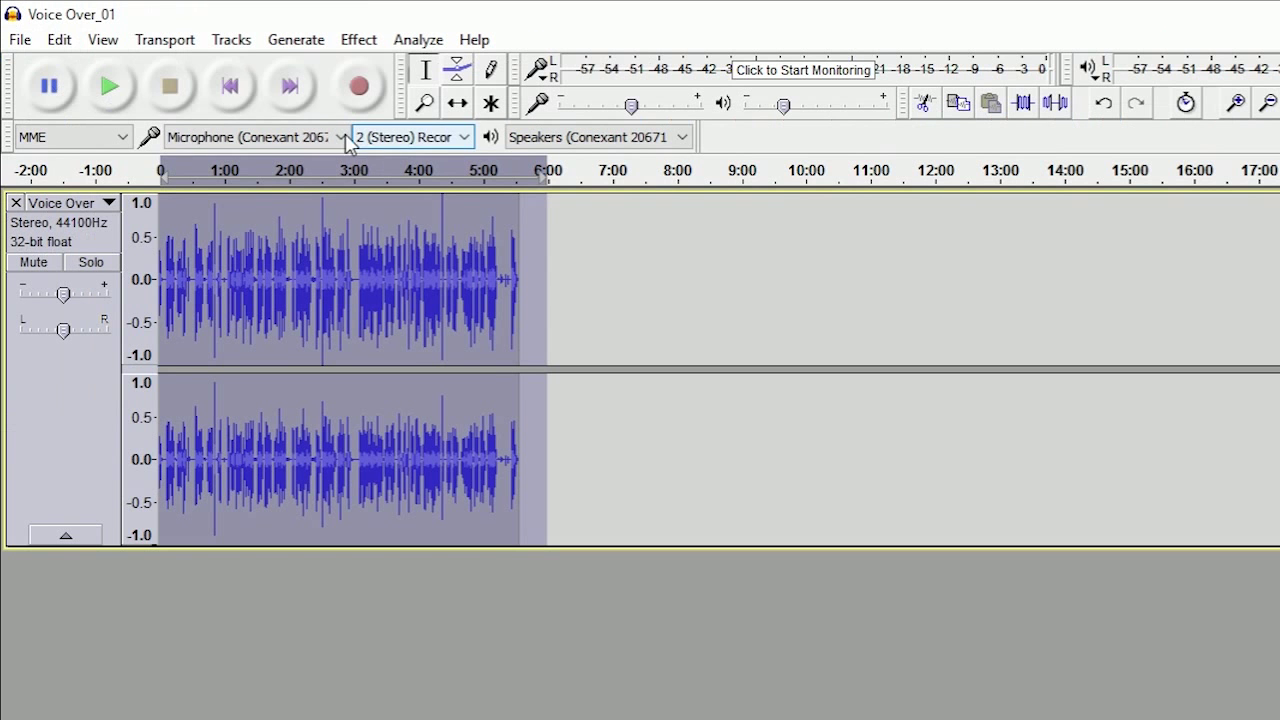
# - Export the track to the Desktop as 'Voice Over' in WAV 16-bit PCM, accepting the metadata
pyautogui.click(18, 40)
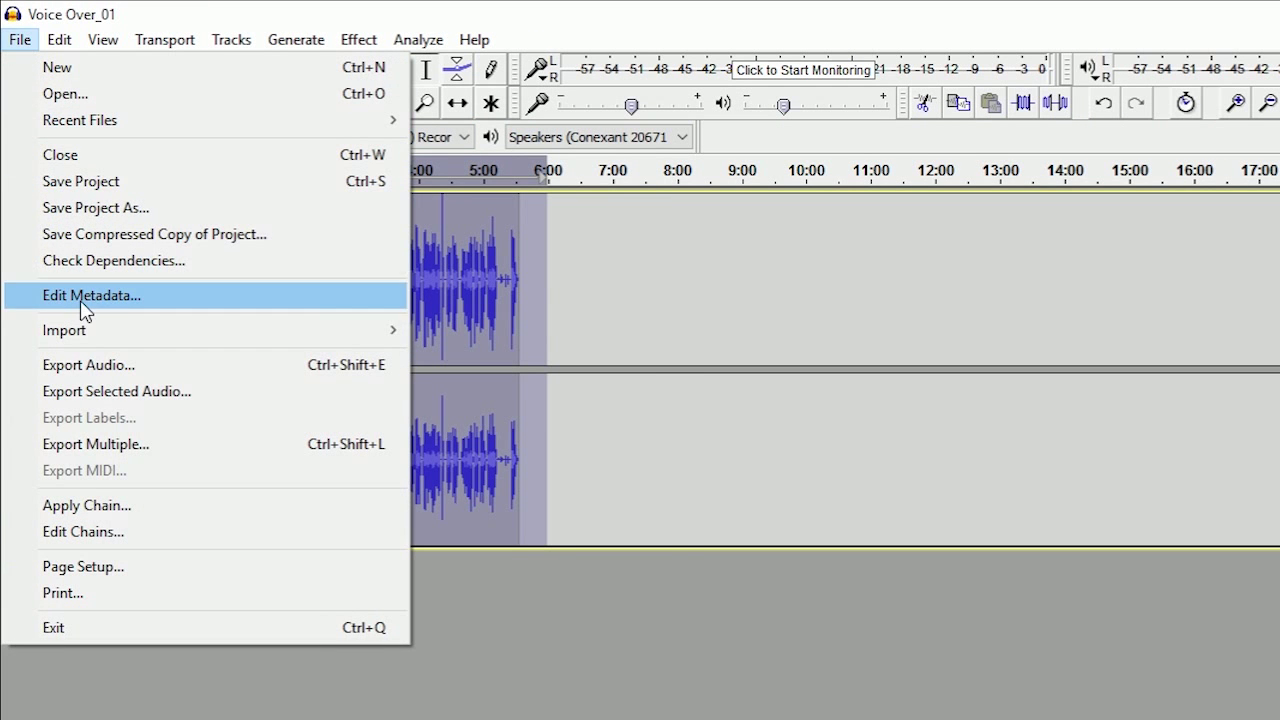
pyautogui.click(88, 364)
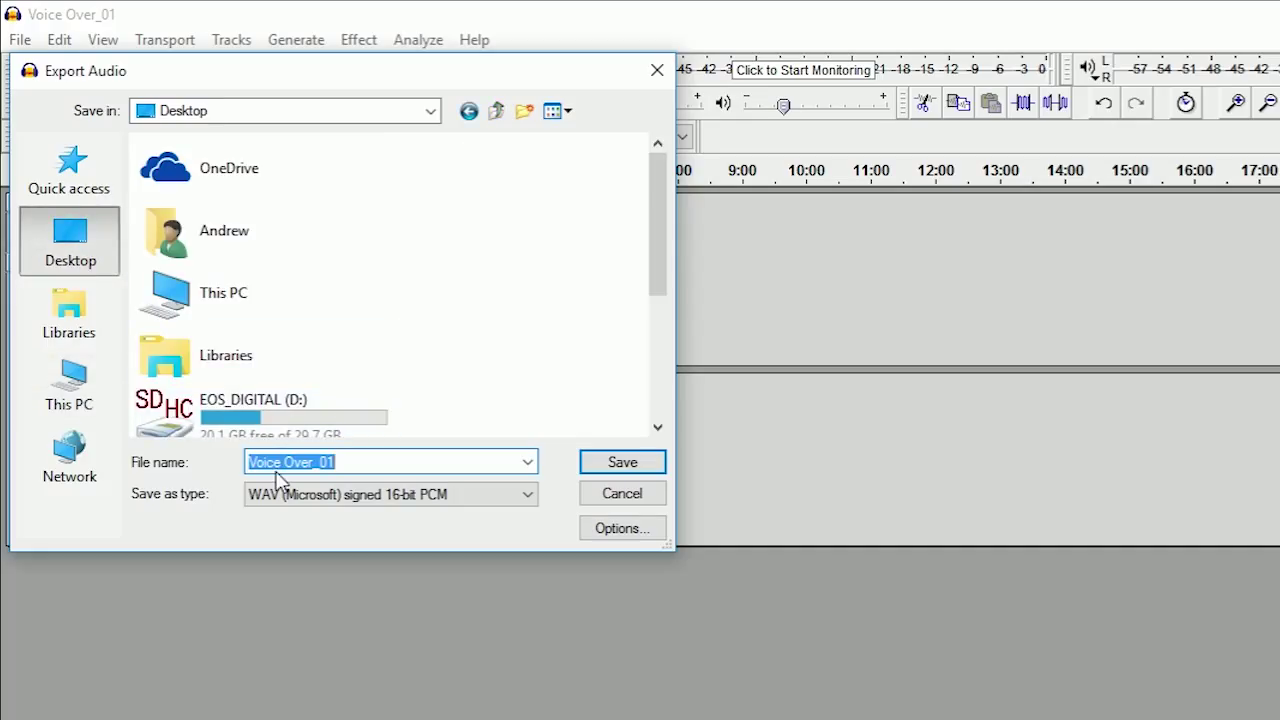
pyautogui.write('Voice Over')
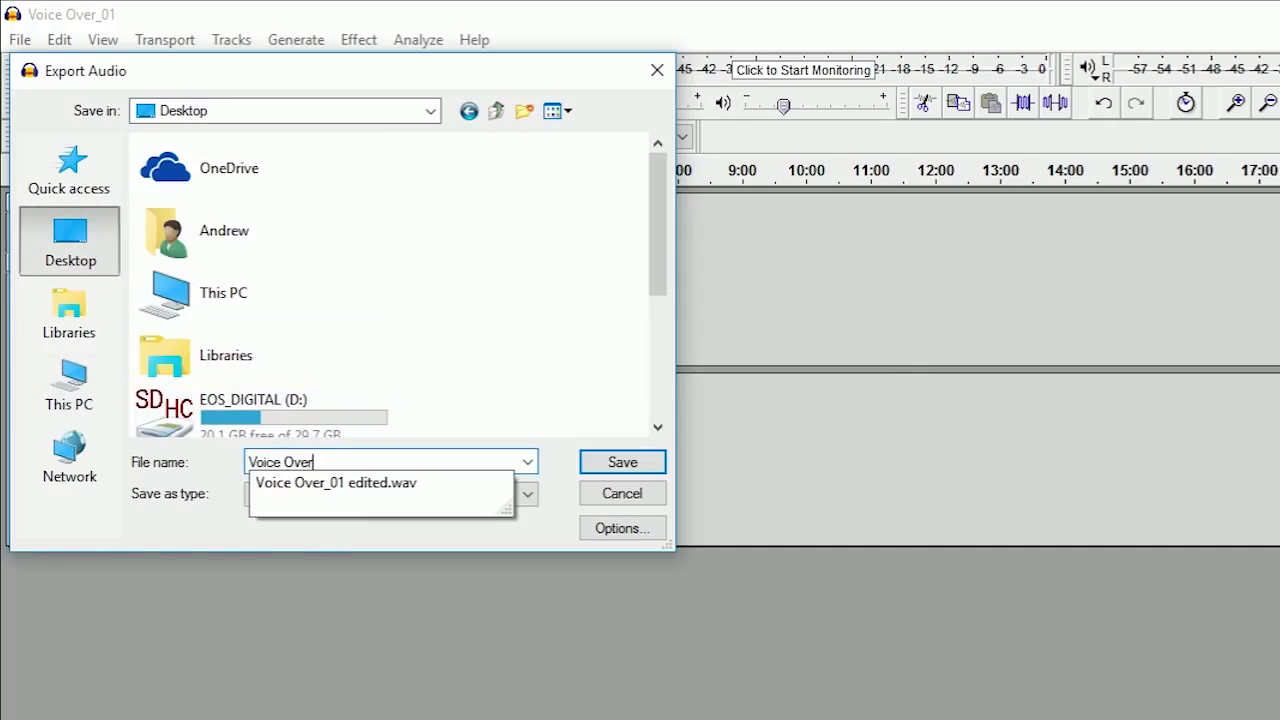
pyautogui.click(622, 462)
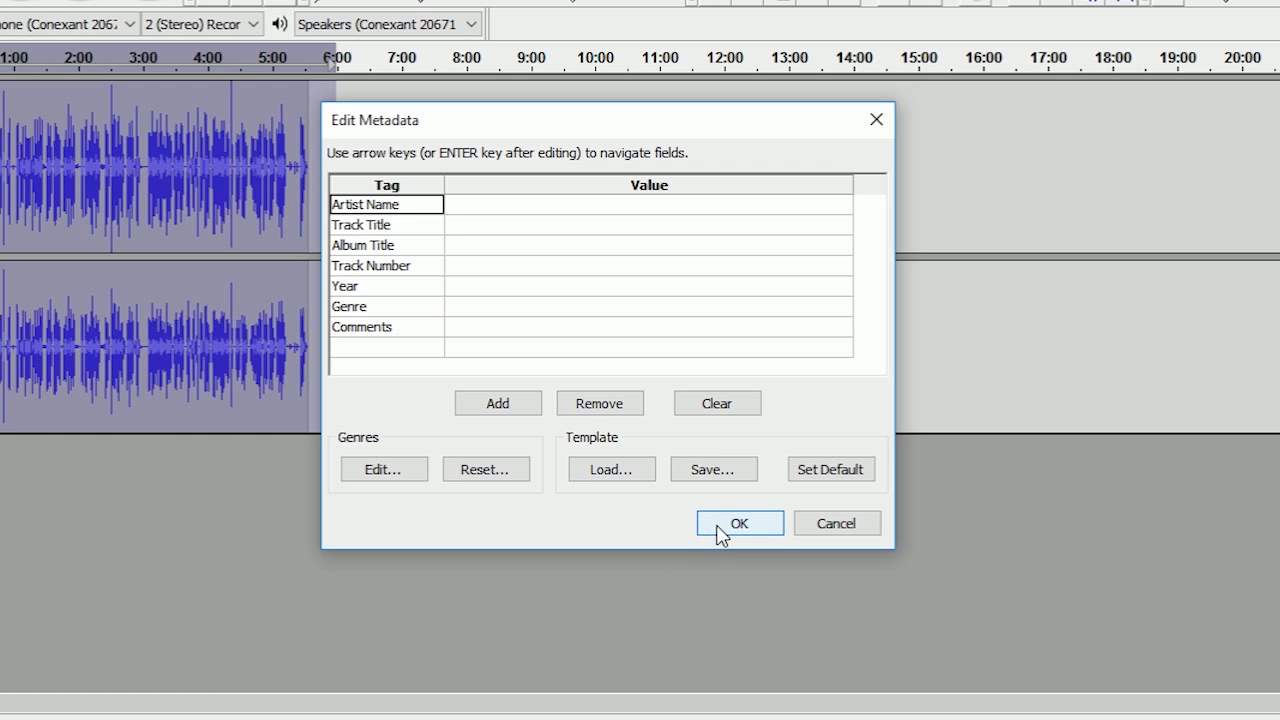
pyautogui.click(740, 524)
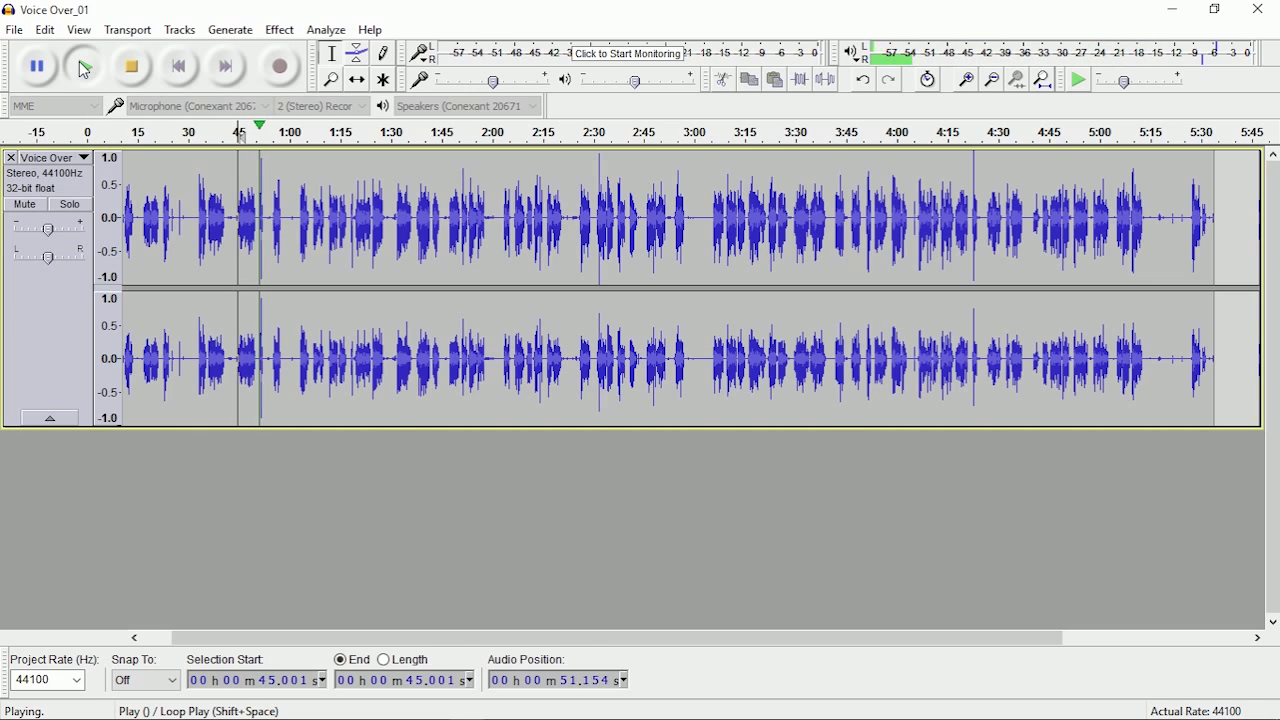
pyautogui.moveTo(80, 68)
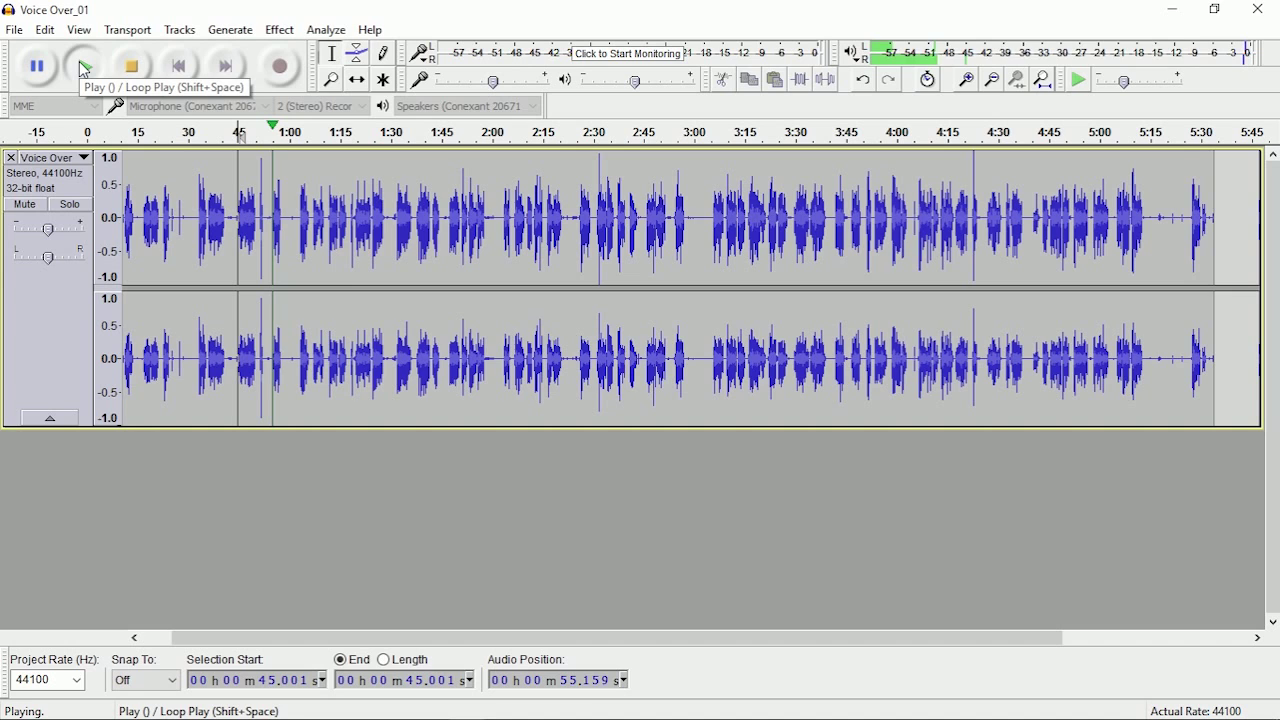
# - Stop the playback and bring up the Effect menu
pyautogui.click(132, 66)
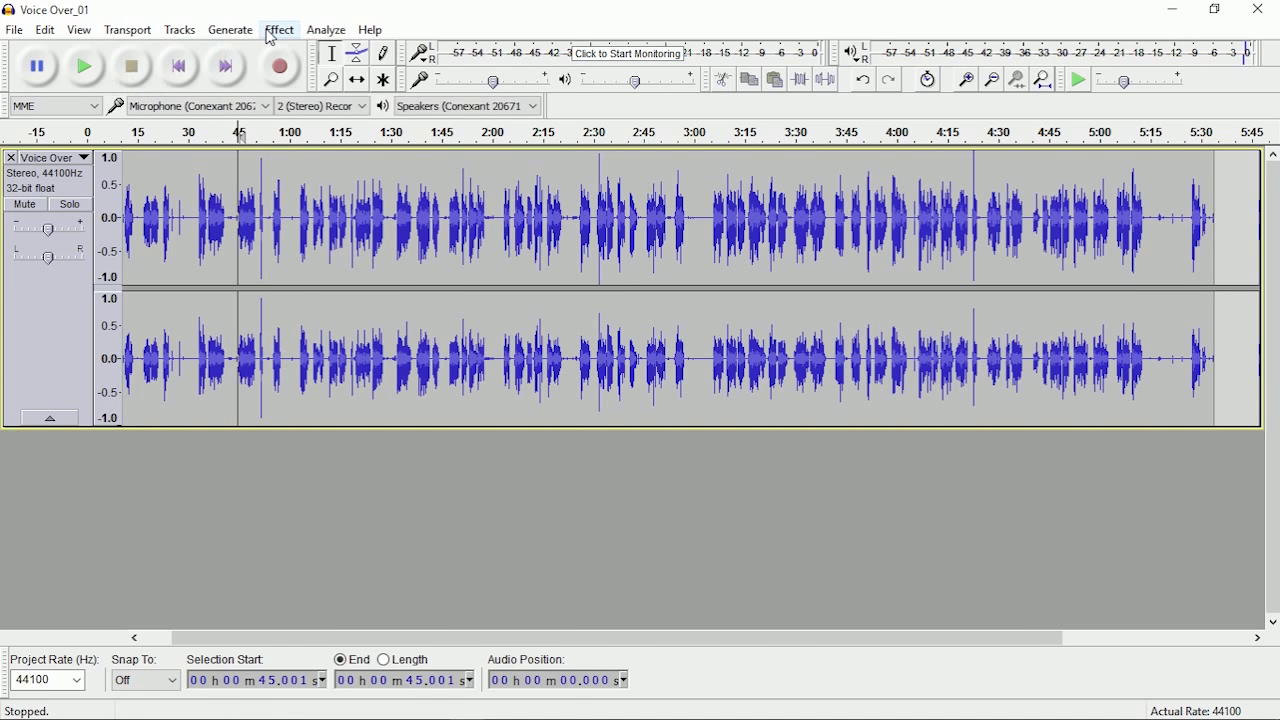
pyautogui.click(278, 30)
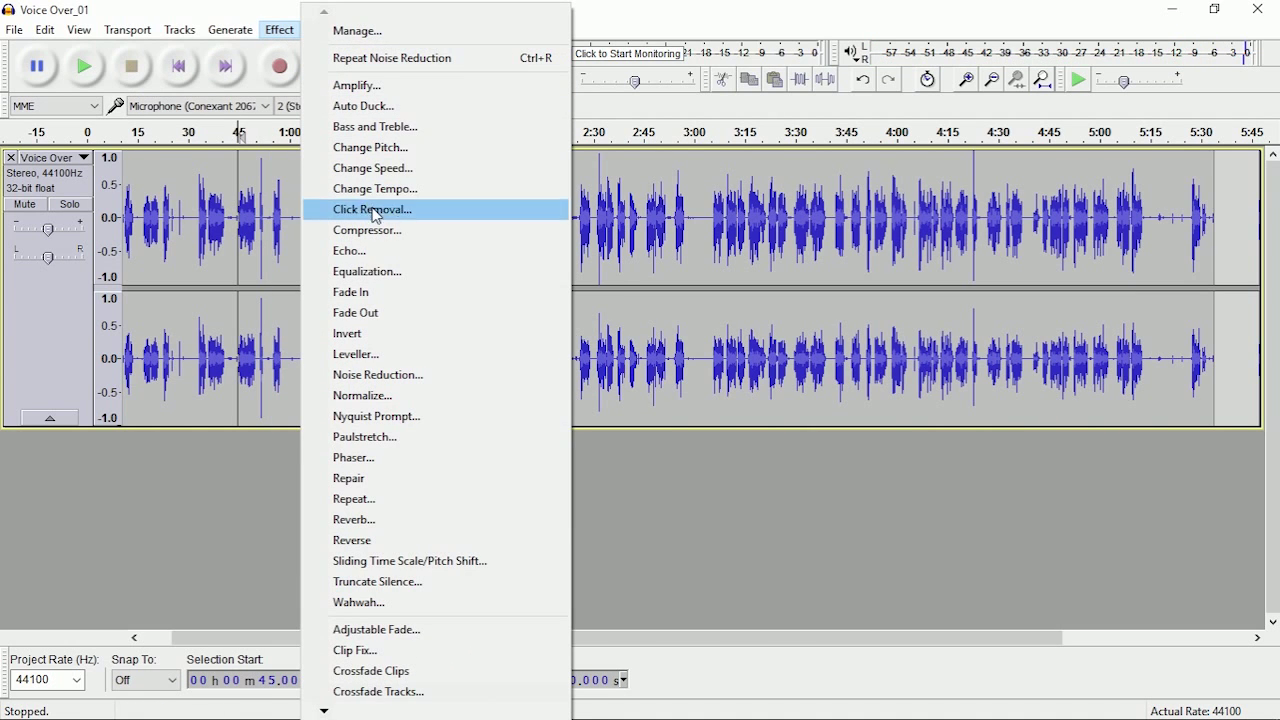
pyautogui.moveTo(378, 396)
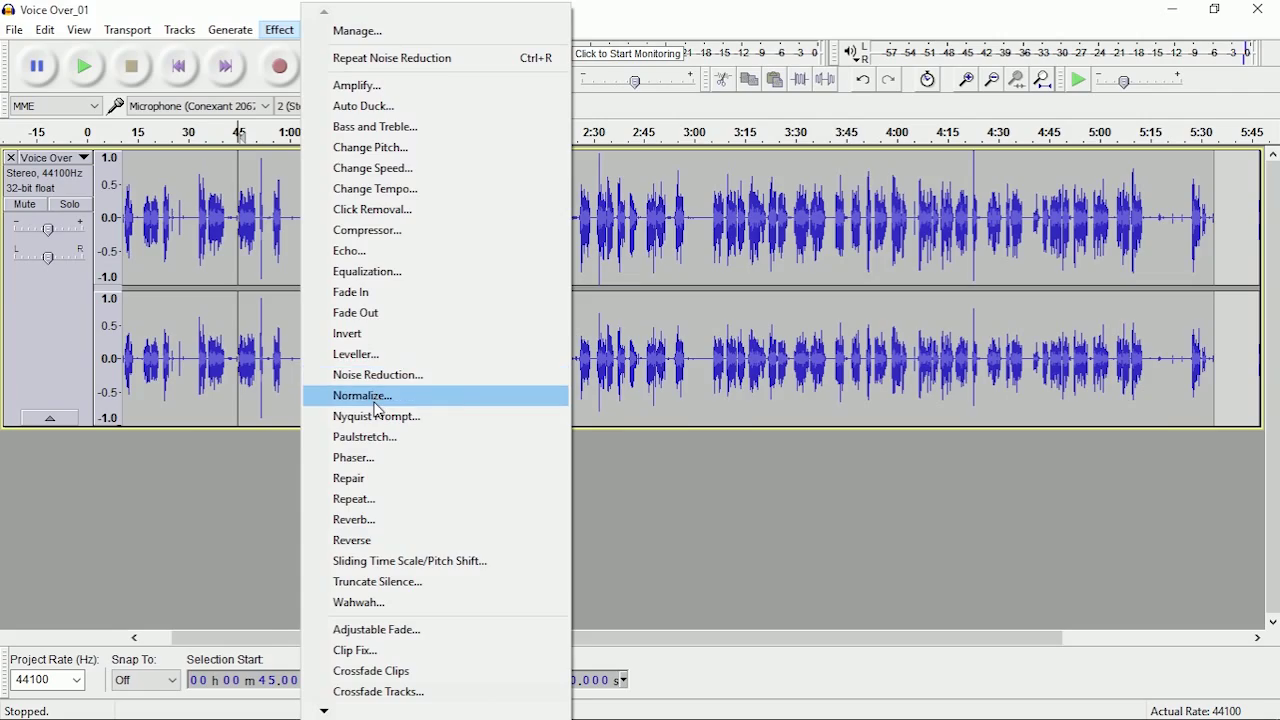